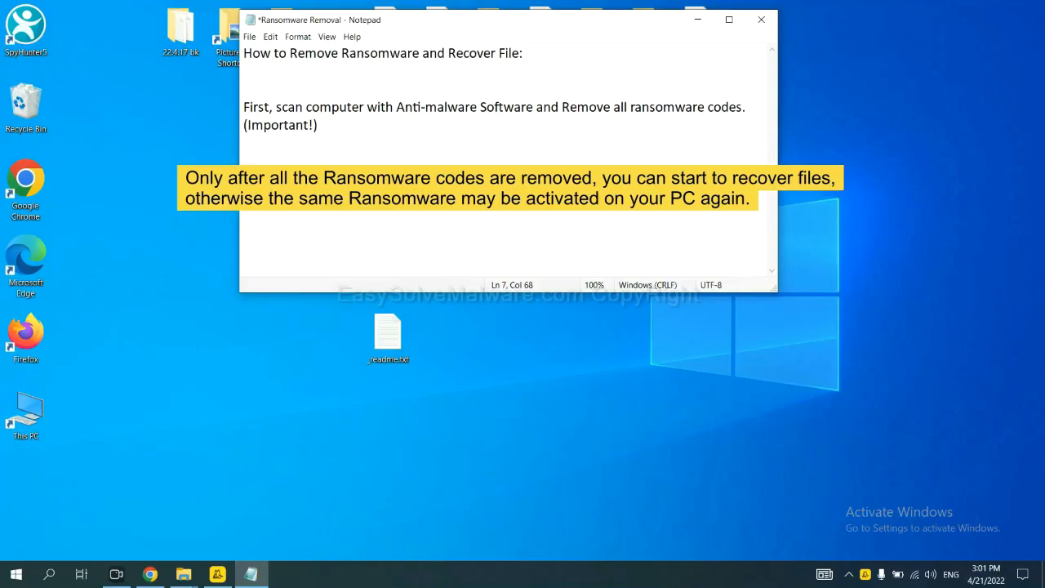
mouse_move(712, 232)
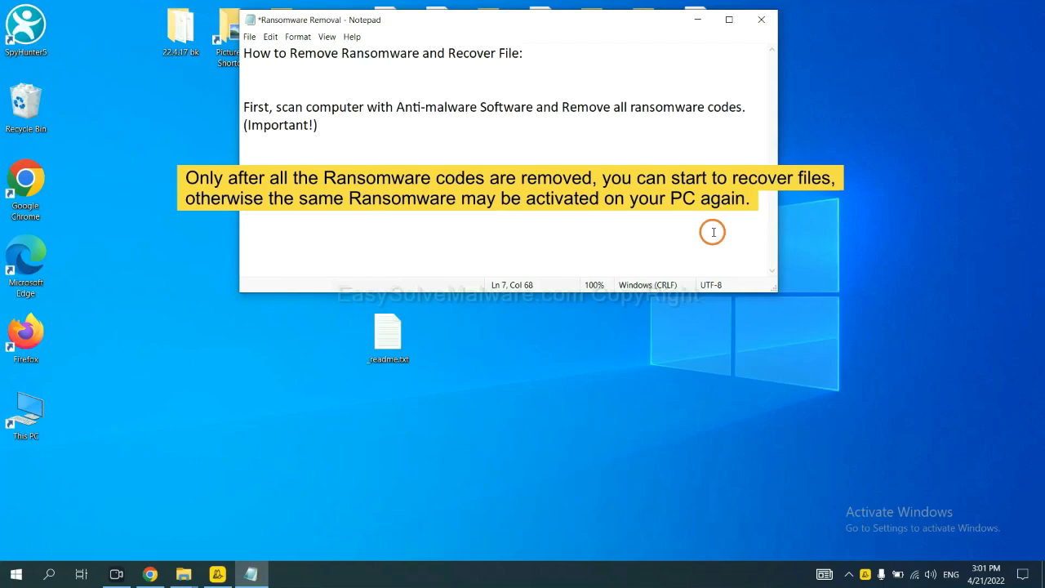
mouse_move(670, 245)
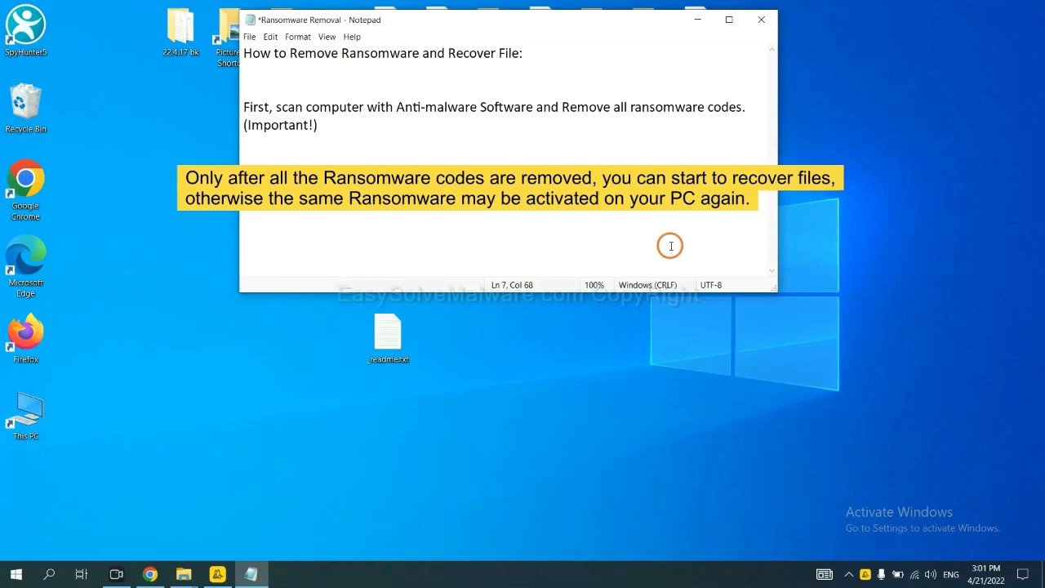
mouse_move(526, 142)
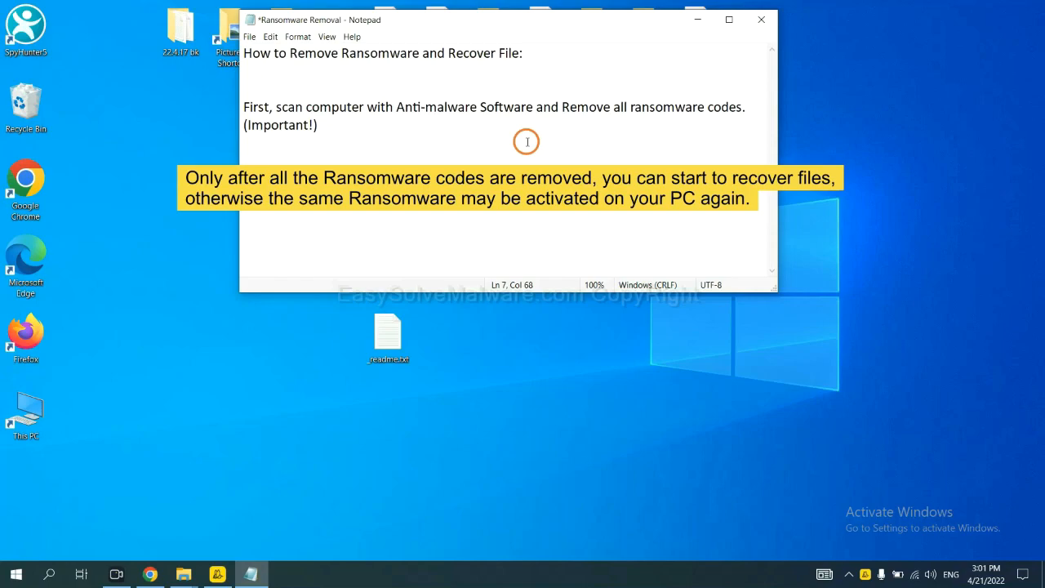
Step: Open the EasySolveMalware removal guide from the video description and download SpyHunter for Windows
click(760, 18)
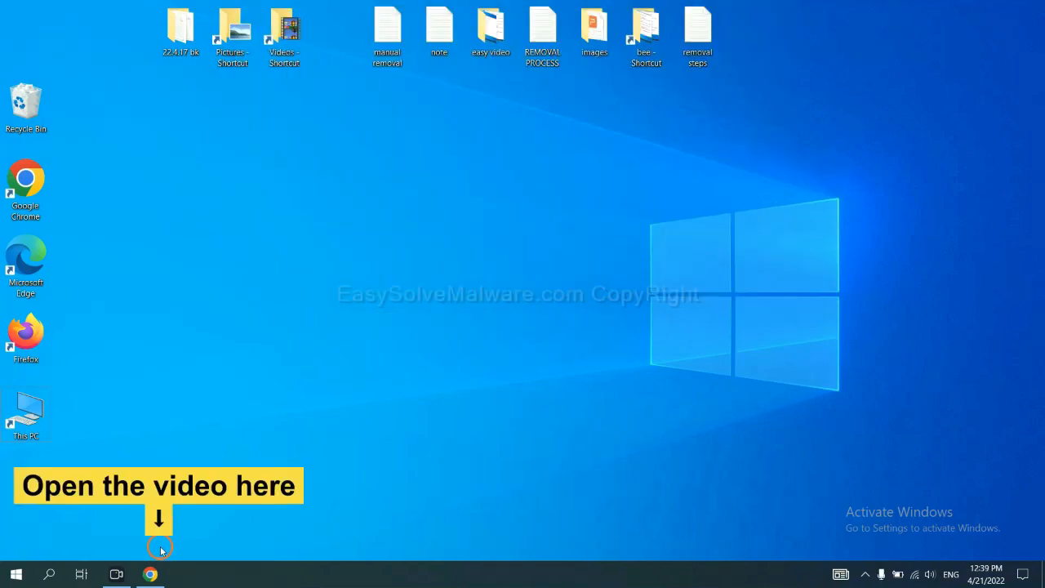
click(150, 574)
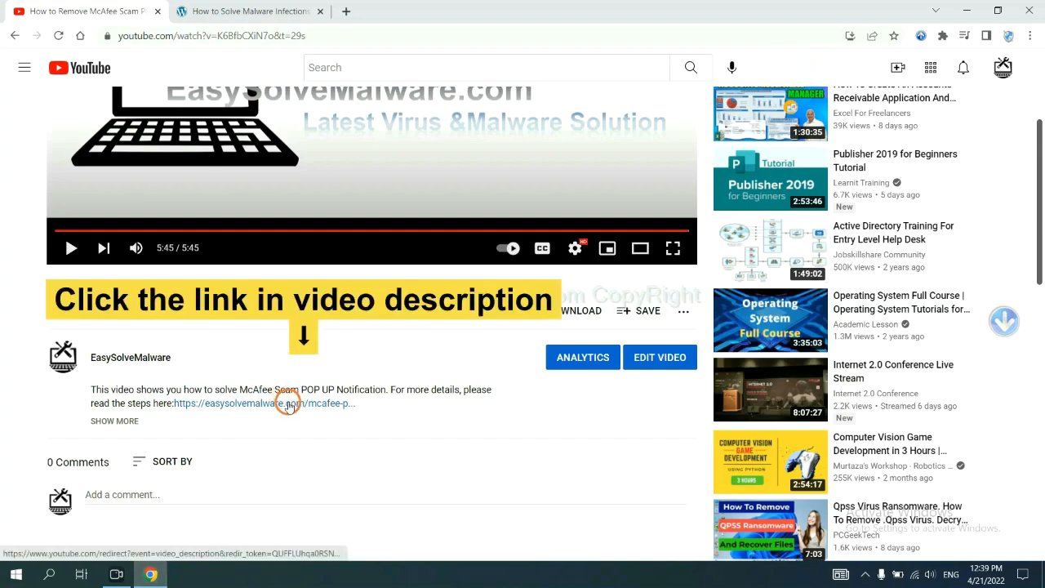
click(245, 402)
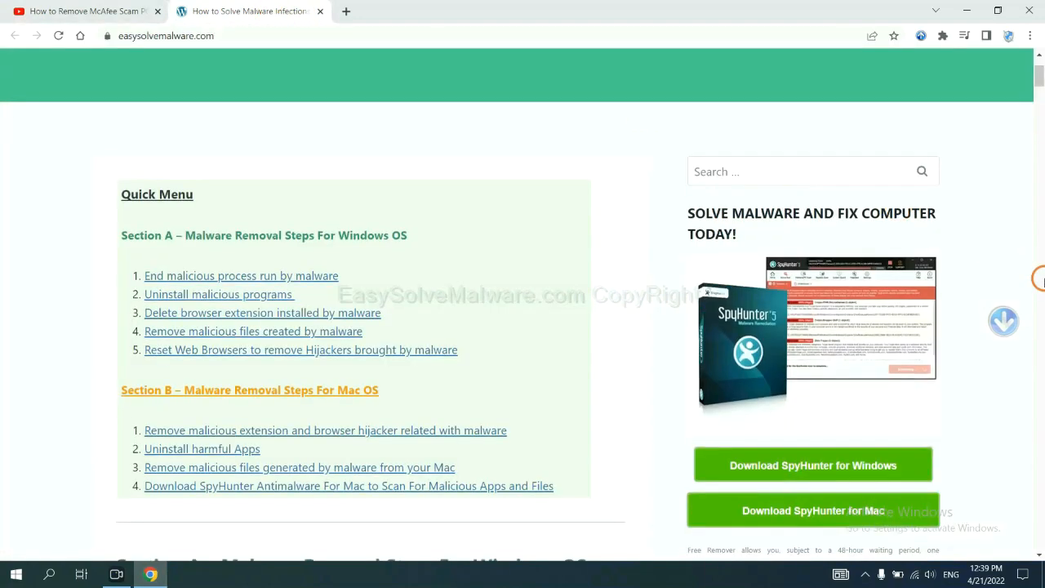
scroll(down, 3)
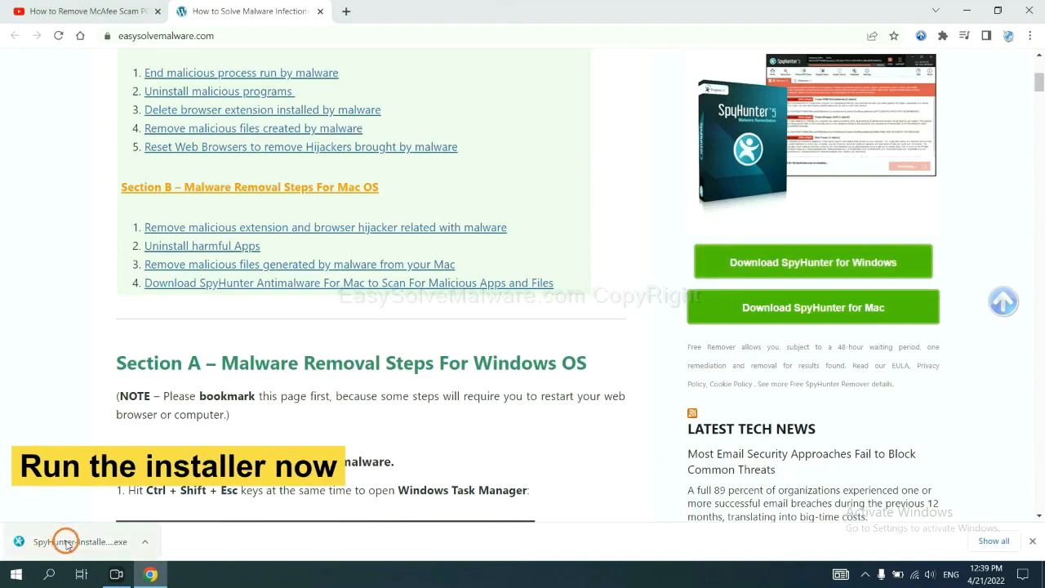
Step: Run the SpyHunter 5 installer in English, accept the license, and install
click(82, 541)
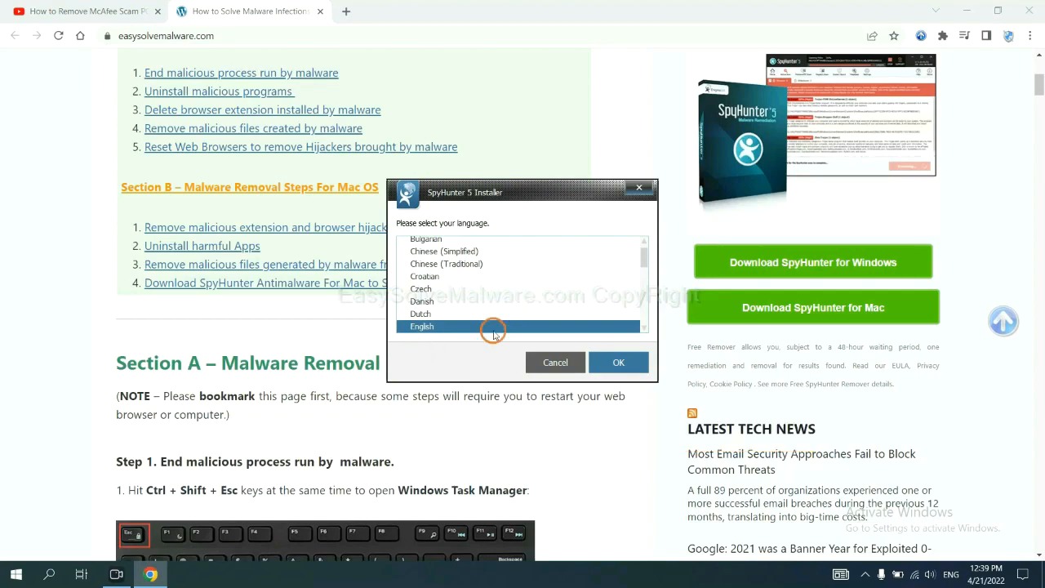
click(618, 362)
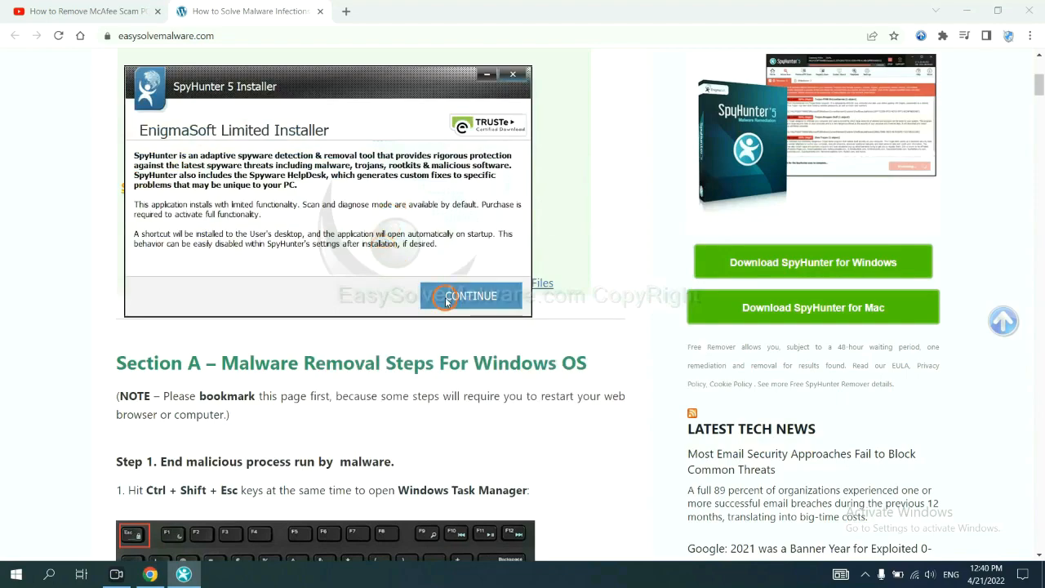
click(471, 296)
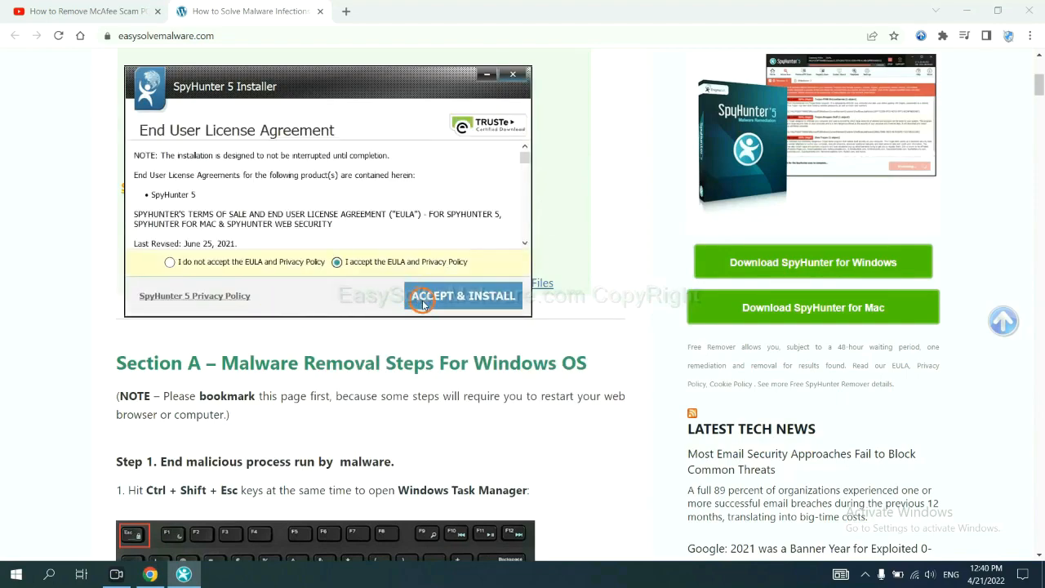
click(463, 296)
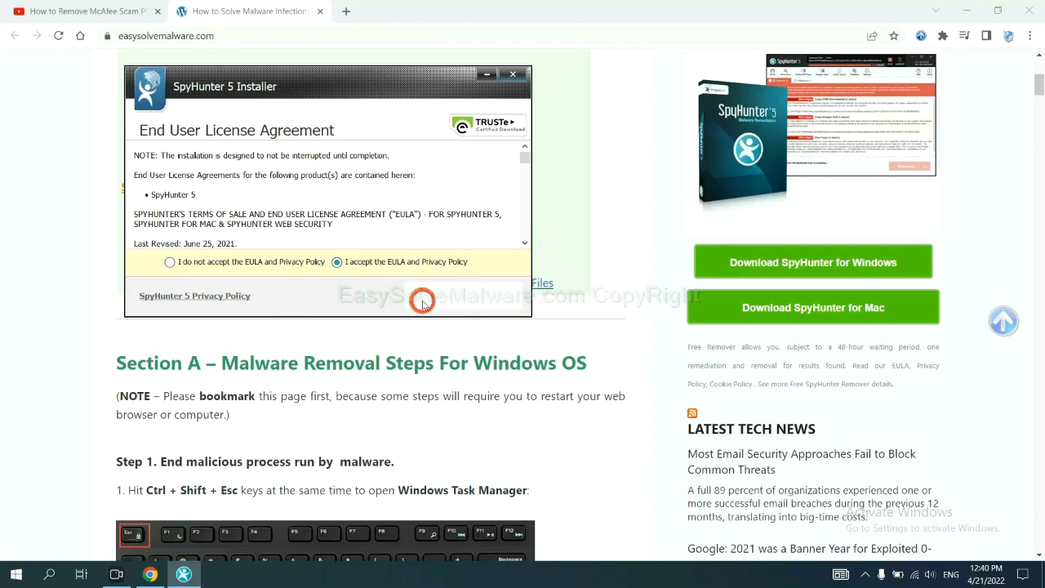
click(423, 299)
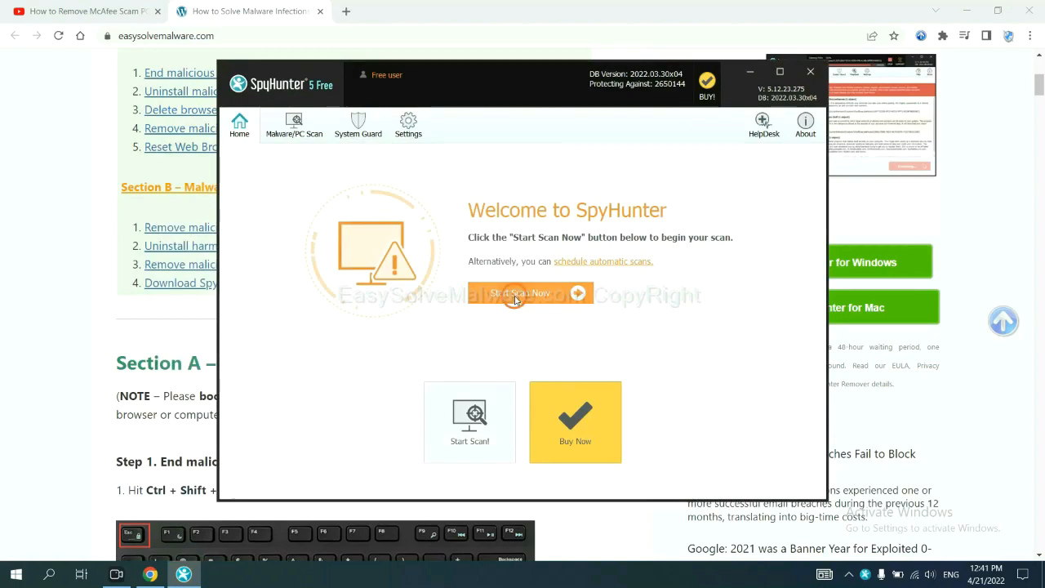
mouse_move(624, 317)
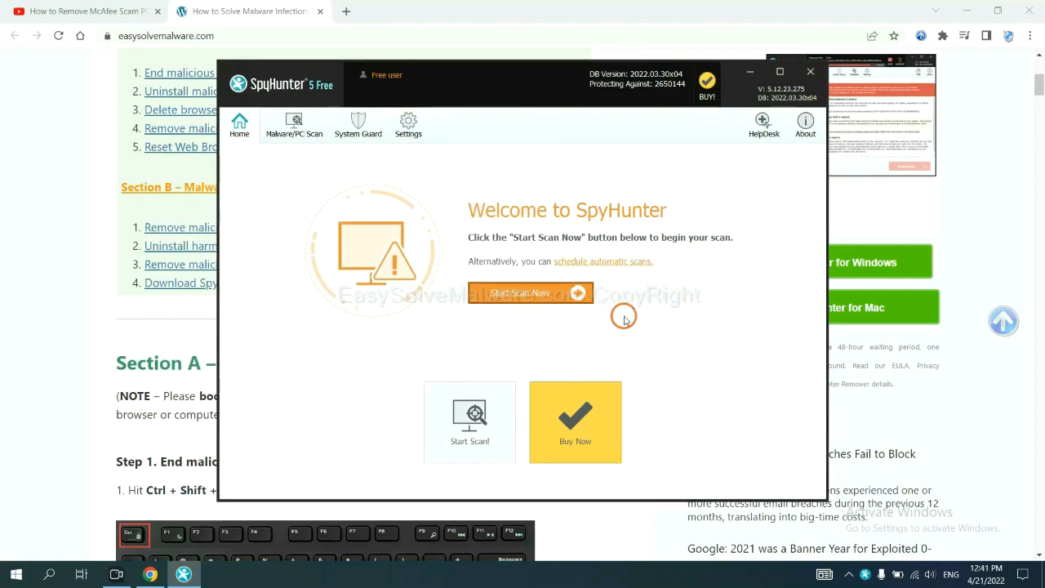
Step: Start a SpyHunter scan, stop it, and proceed from the unknown objects list
click(531, 293)
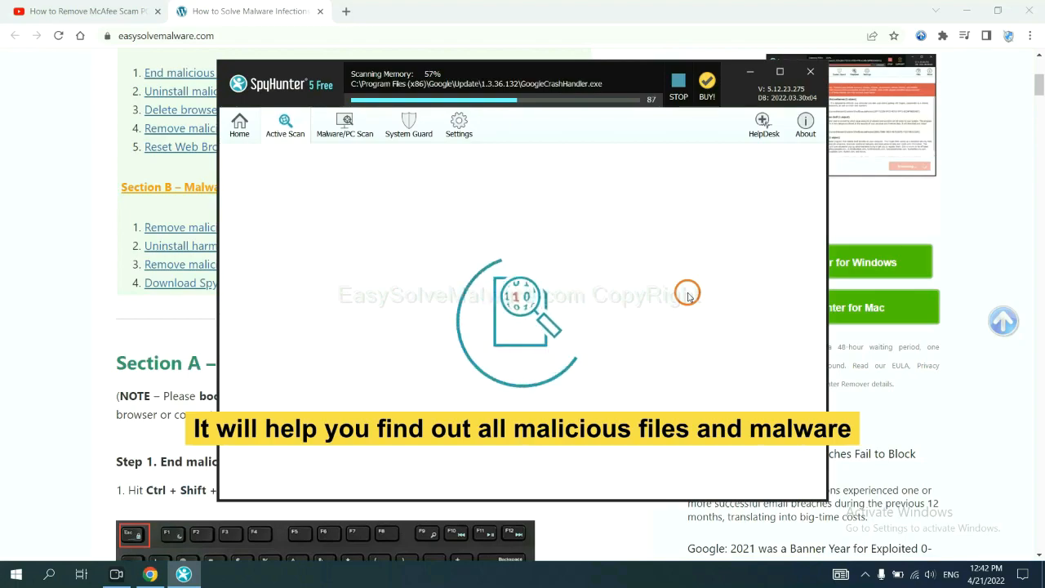
click(678, 84)
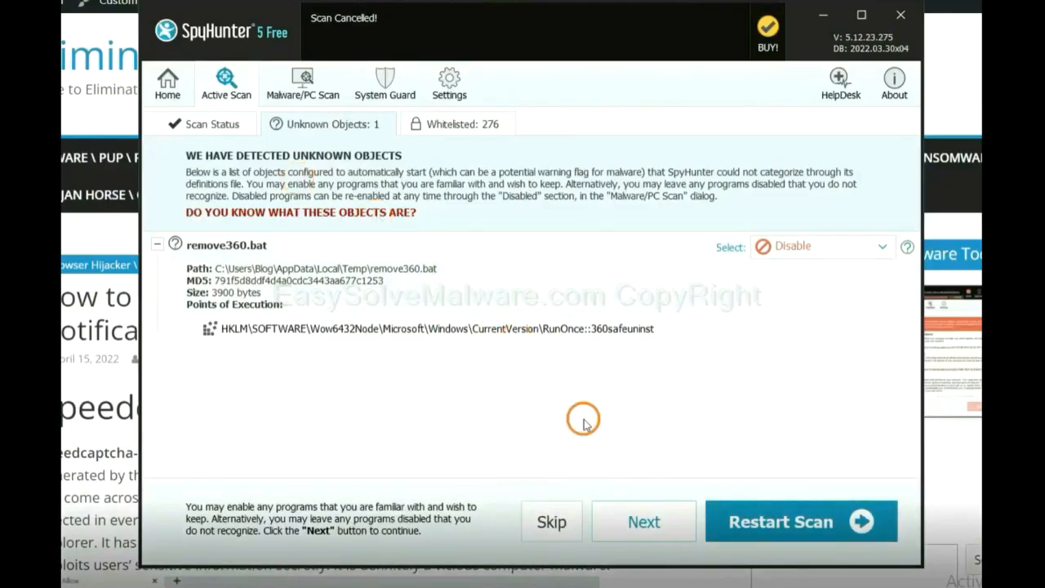
click(643, 521)
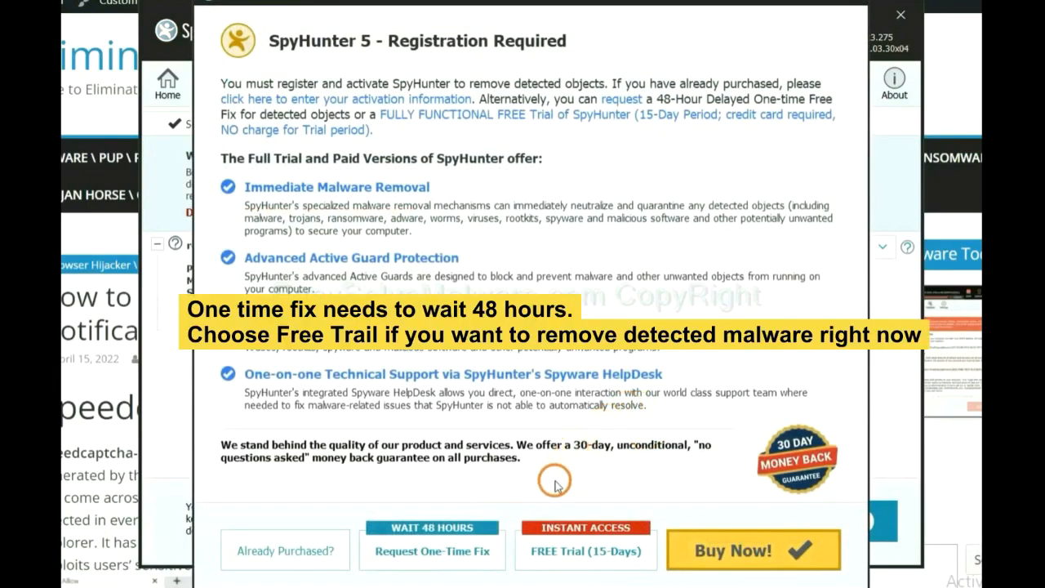
mouse_move(569, 483)
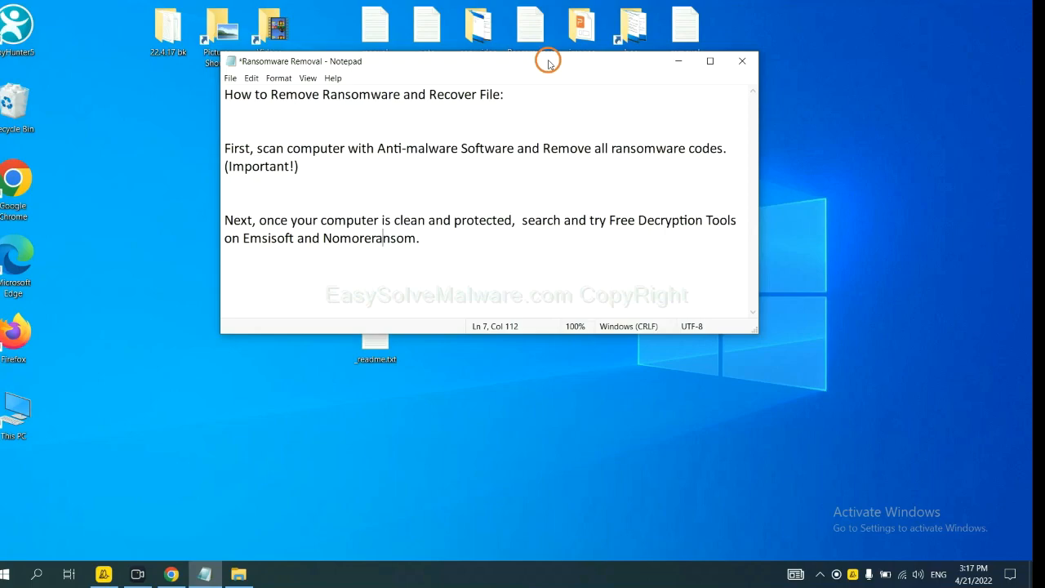
mouse_move(664, 231)
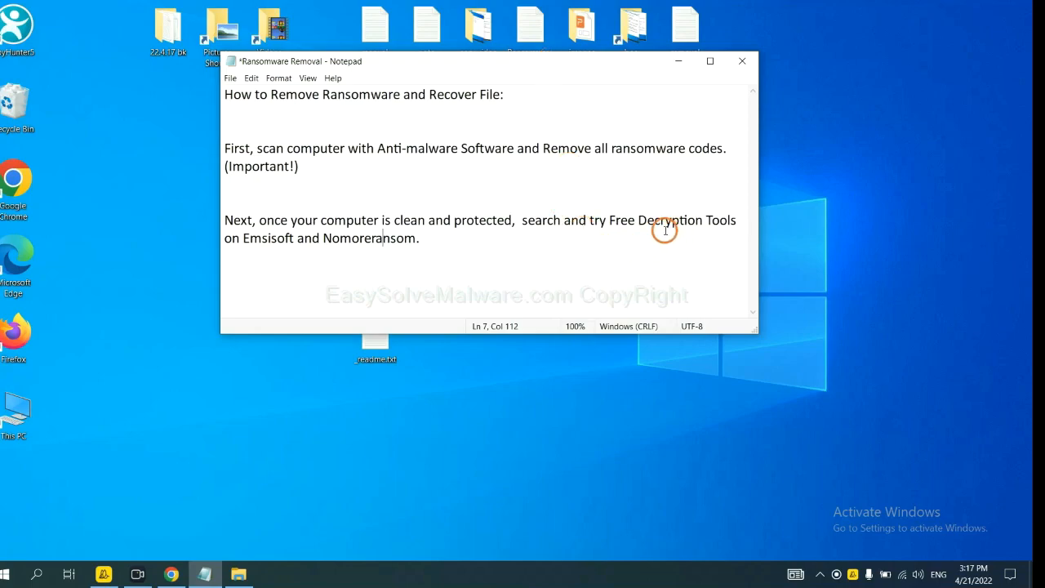
mouse_move(390, 244)
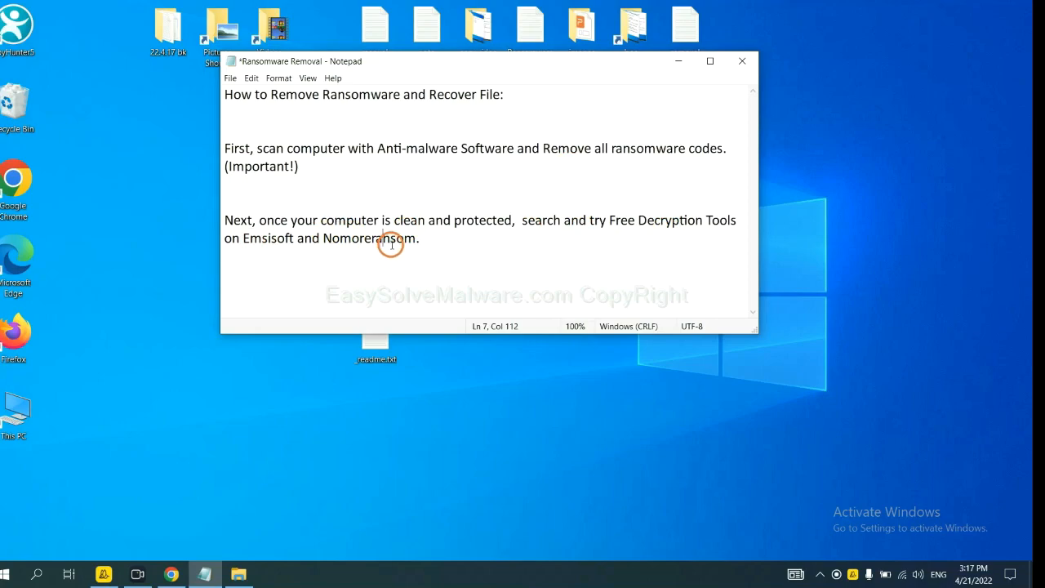
mouse_move(499, 377)
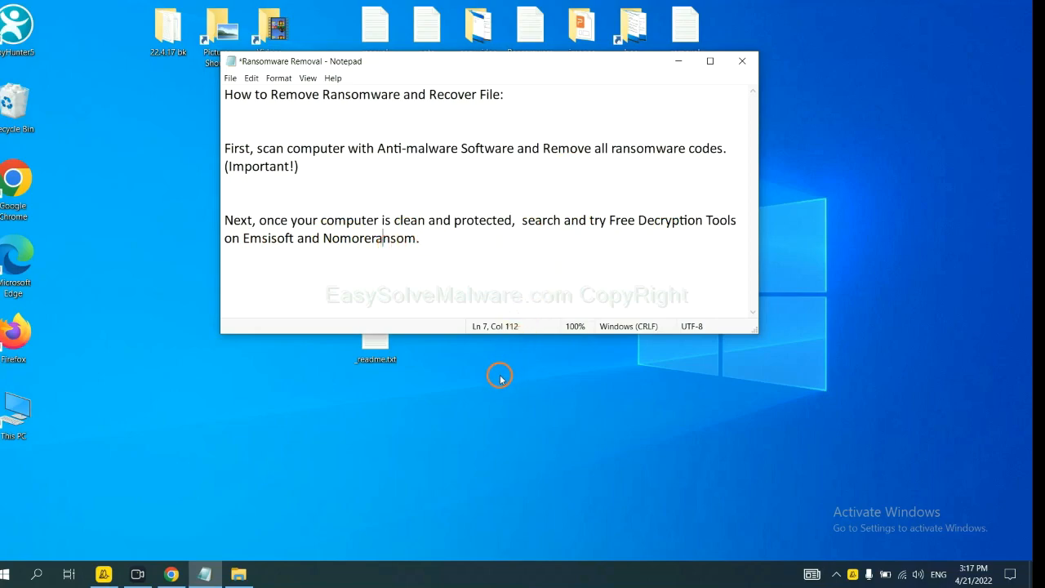
mouse_move(285, 482)
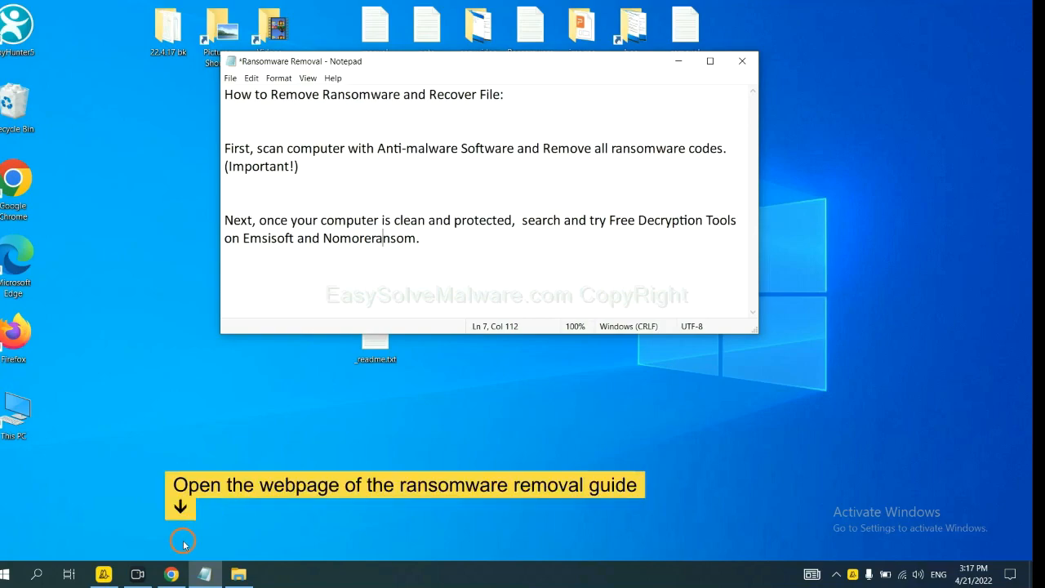
mouse_move(169, 574)
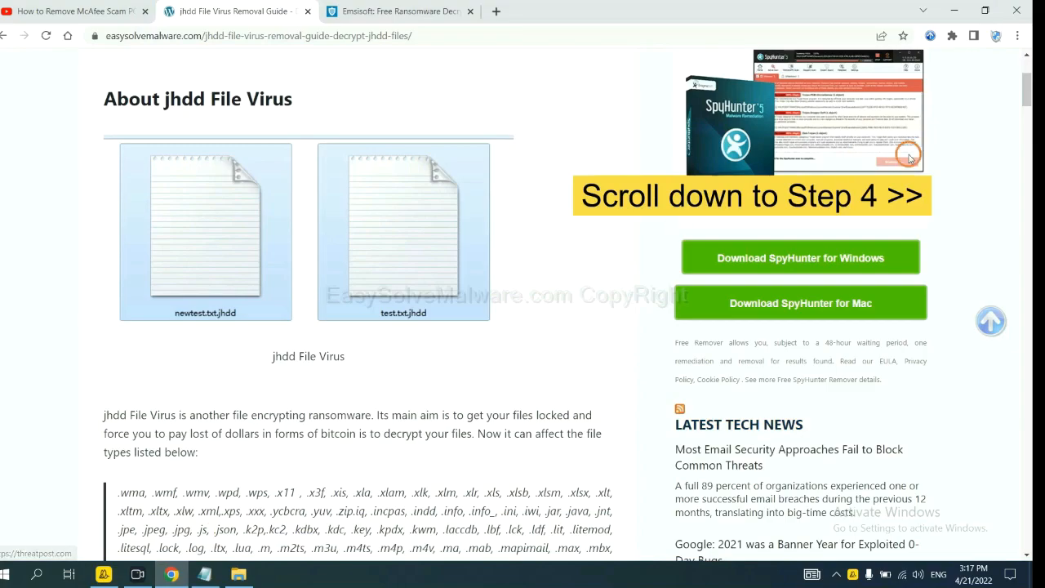
Step: Scroll the jhdd guide to Step 4 and follow the emsisoft.com/ransomware-decryption-tools link
scroll(down, 3)
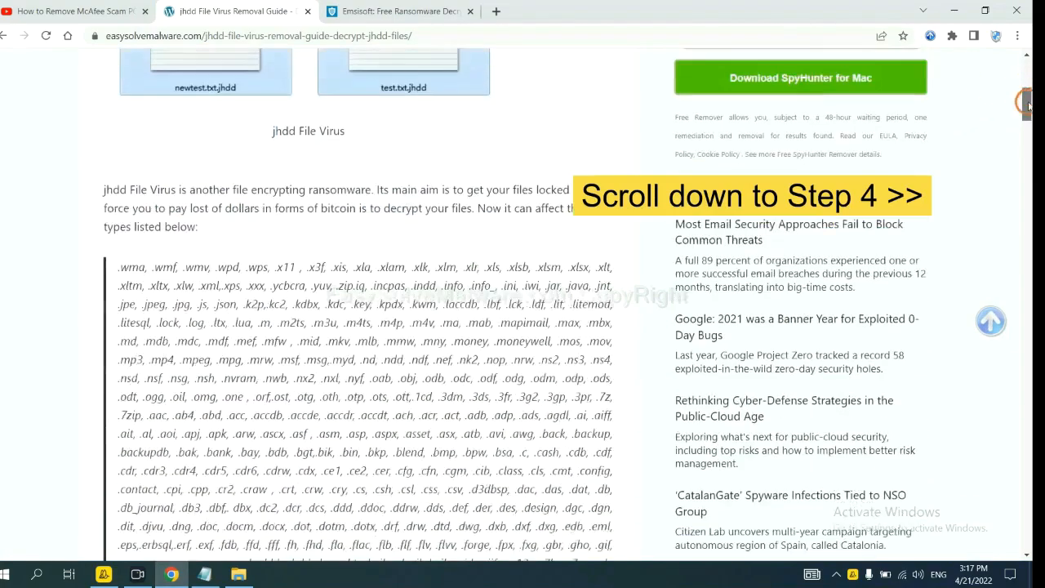
scroll(down, 3)
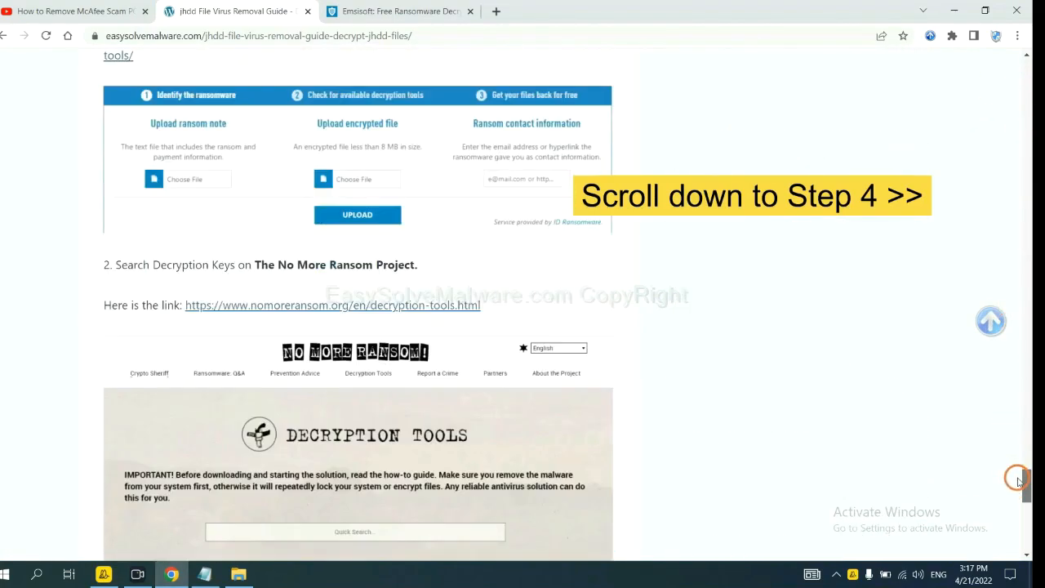
scroll(up, 3)
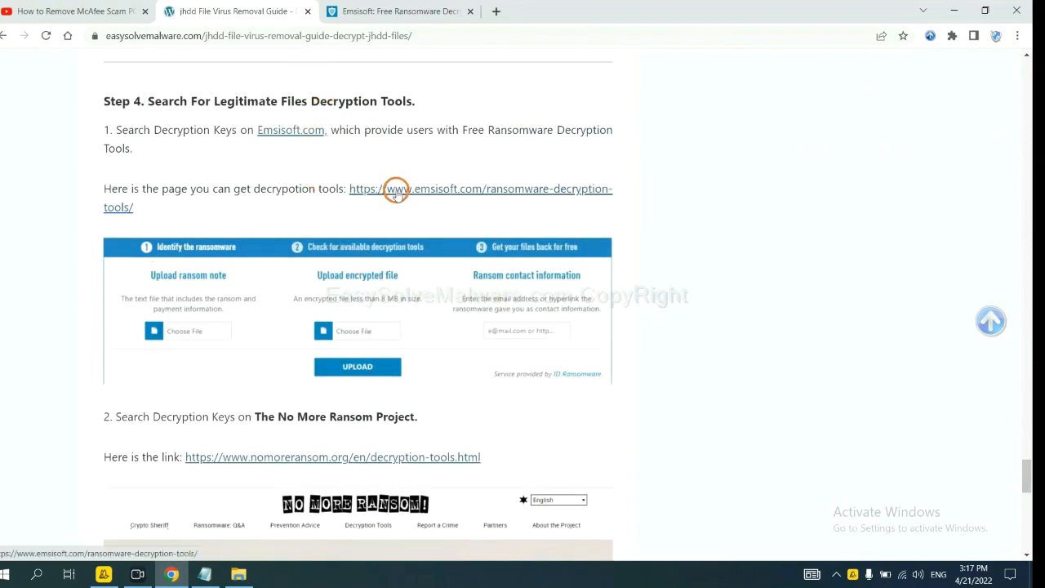
scroll(down, 3)
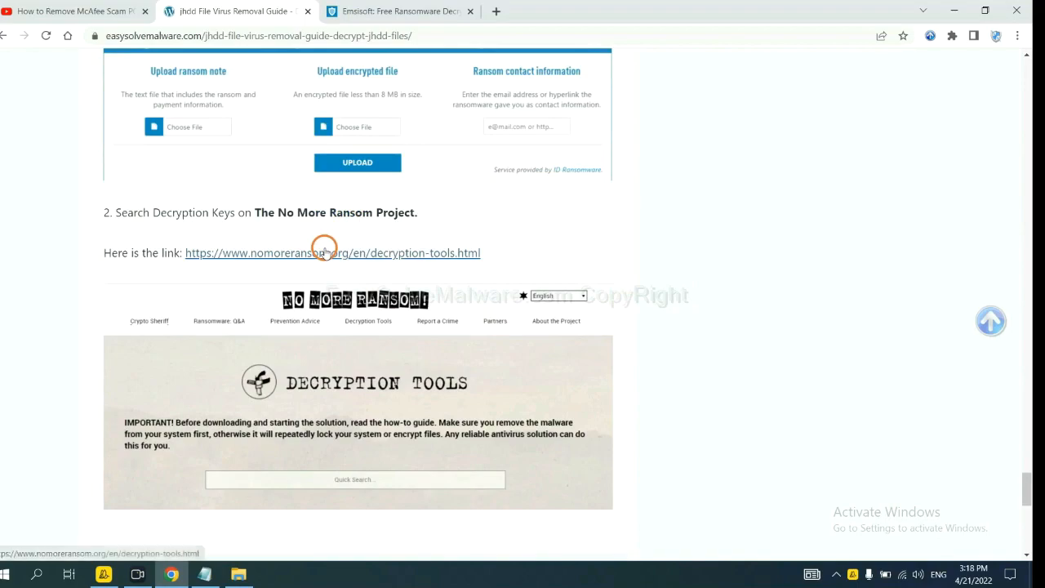
scroll(up, 3)
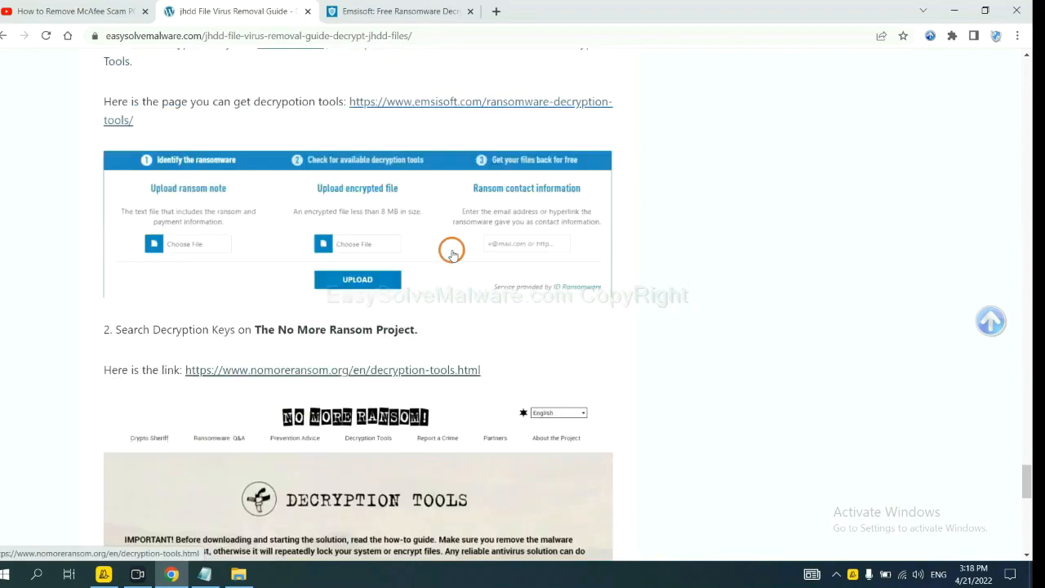
scroll(up, 3)
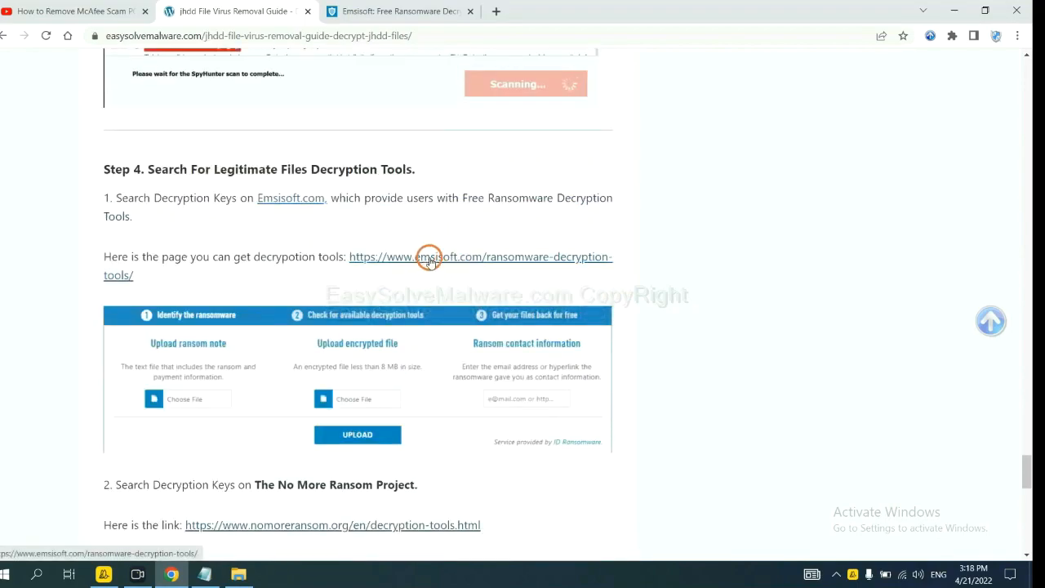
click(431, 256)
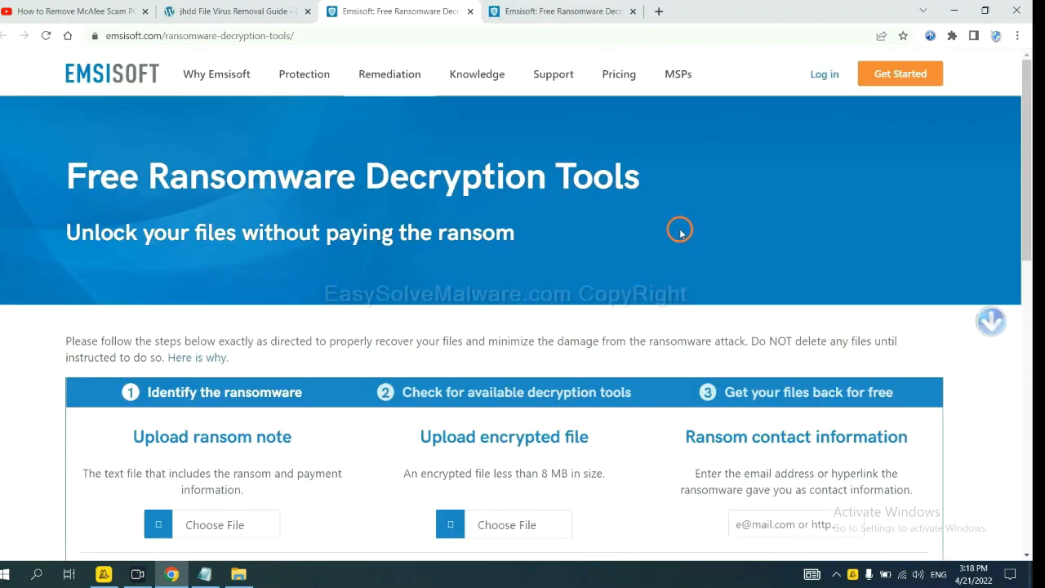
Step: Scroll Emsisoft's page down to the ransomware identification section
scroll(down, 3)
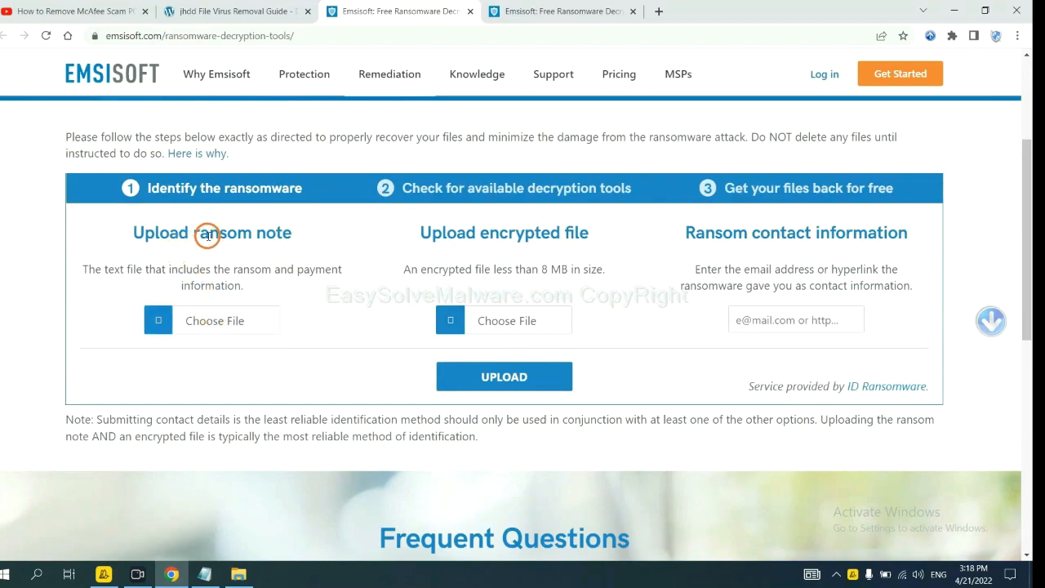
mouse_move(593, 237)
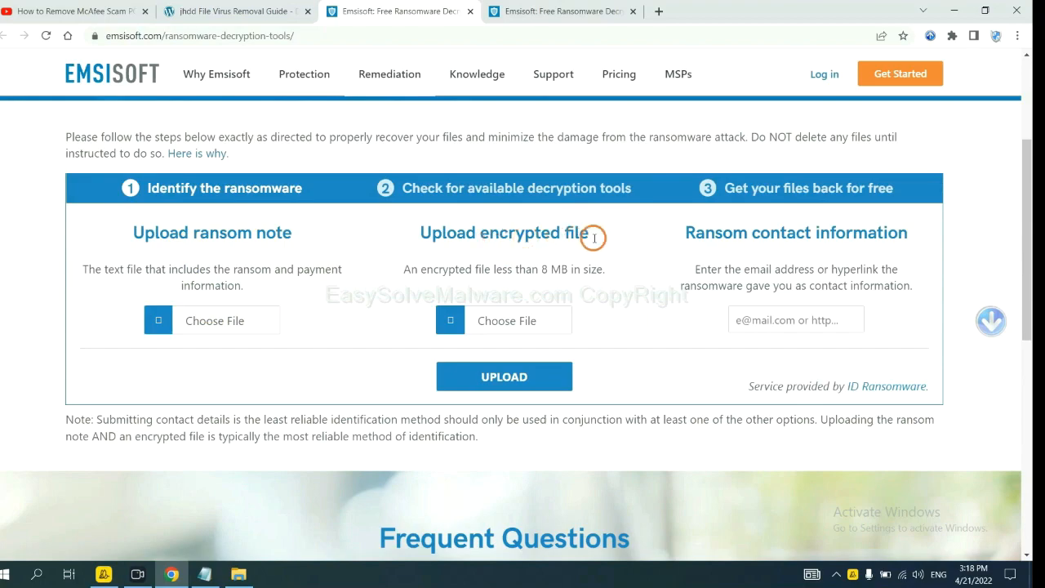
mouse_move(774, 277)
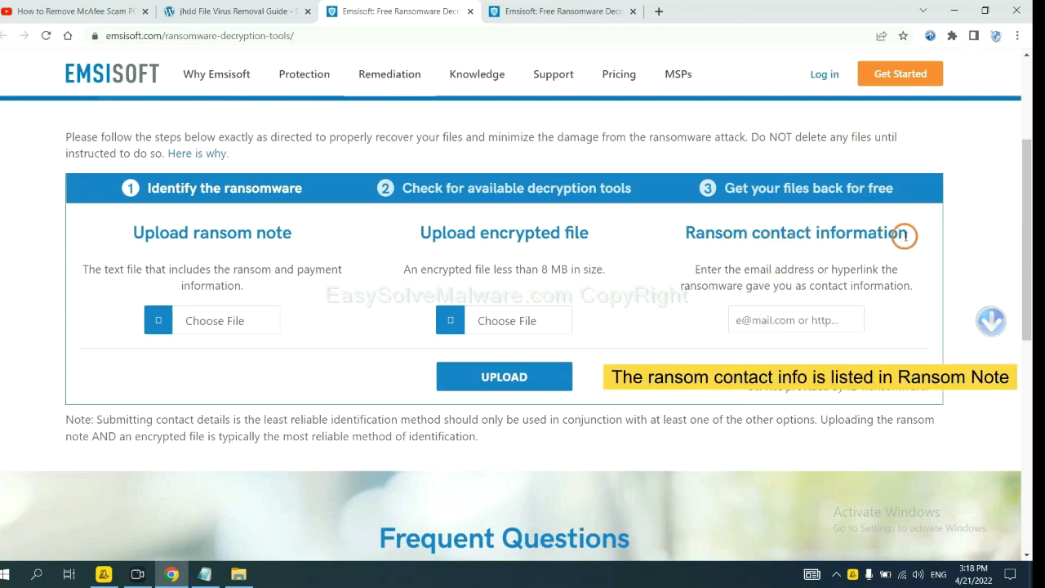
mouse_move(763, 349)
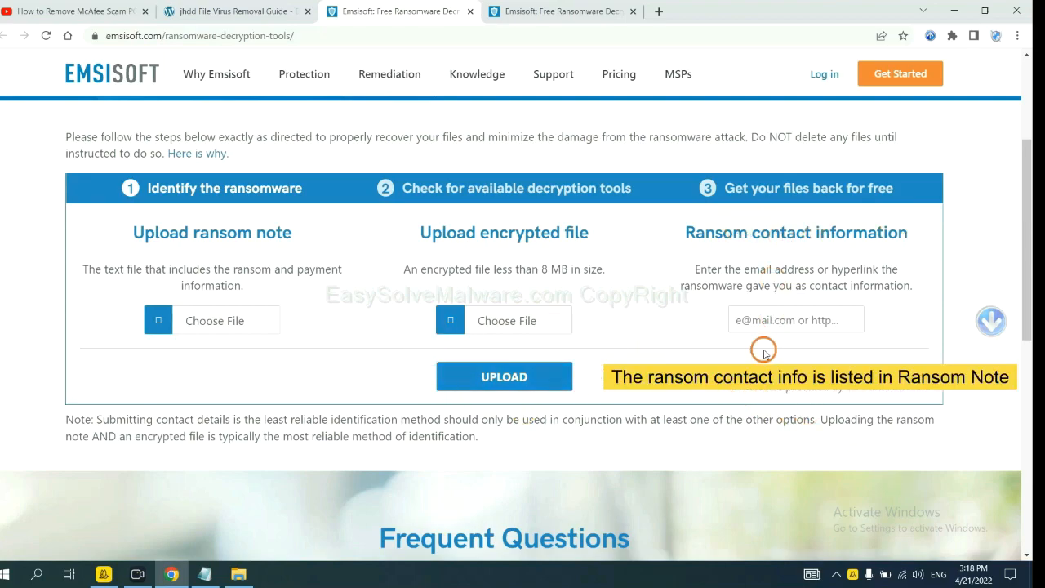
mouse_move(959, 461)
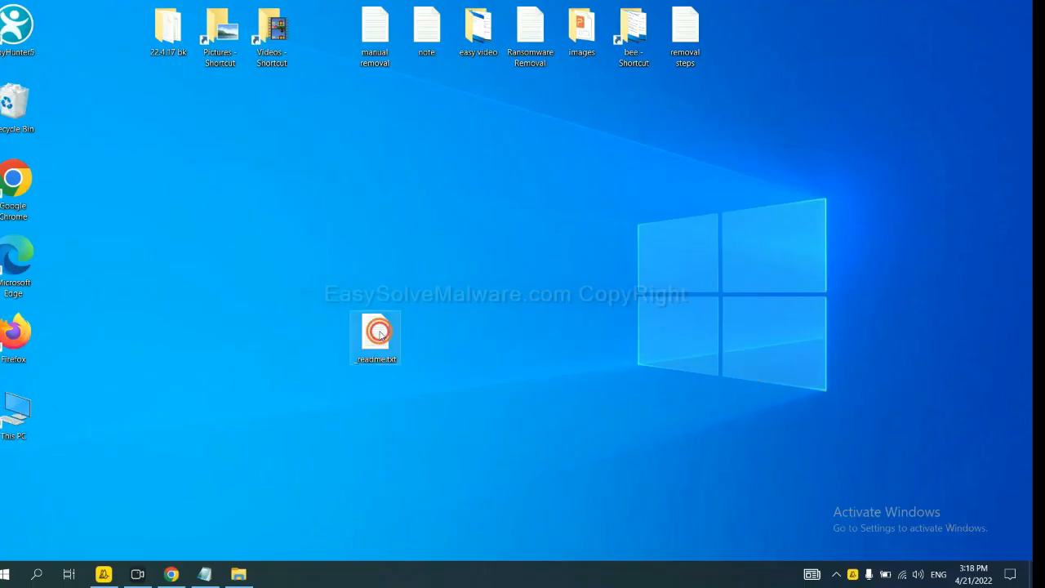
Step: Open _readme.txt in Notepad and select the attacker's support e-mail address
double_click(374, 338)
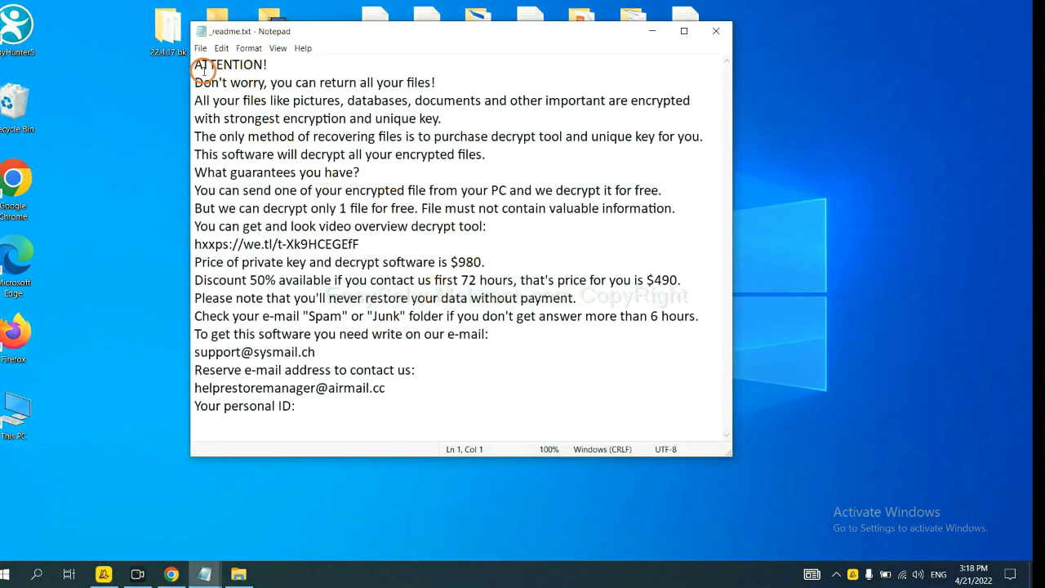
mouse_move(269, 370)
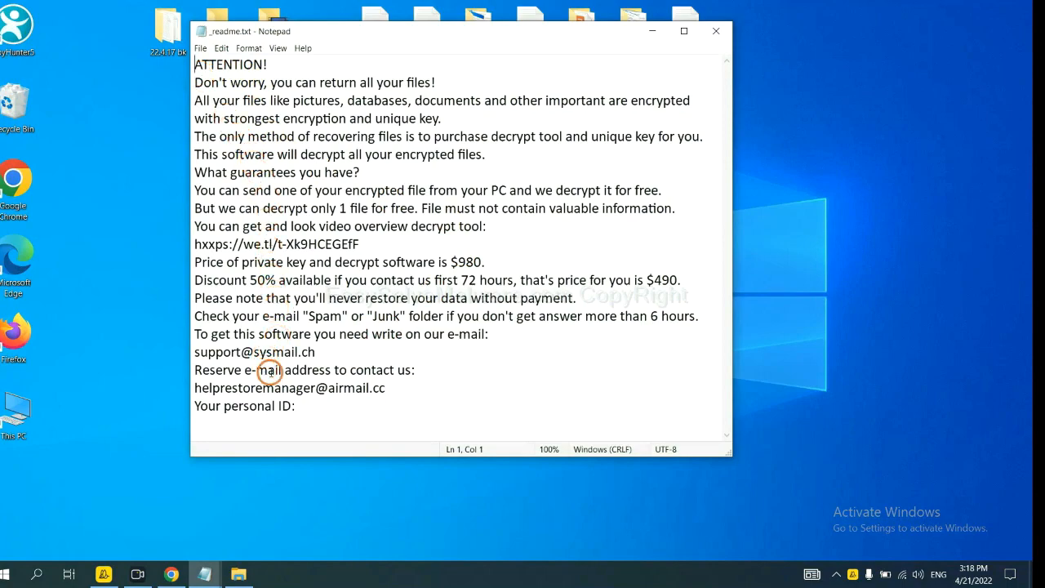
double_click(254, 351)
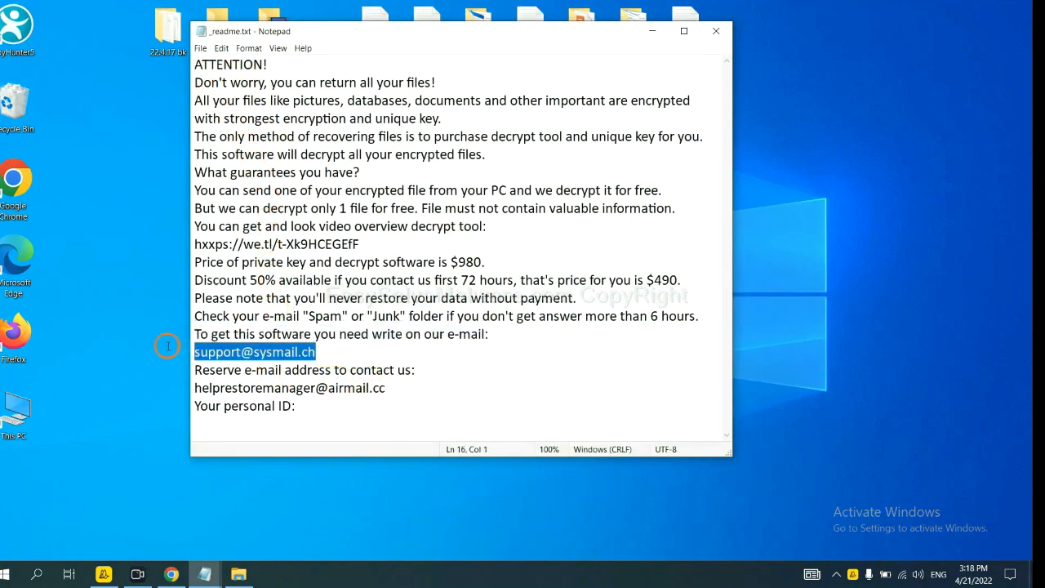
mouse_move(324, 351)
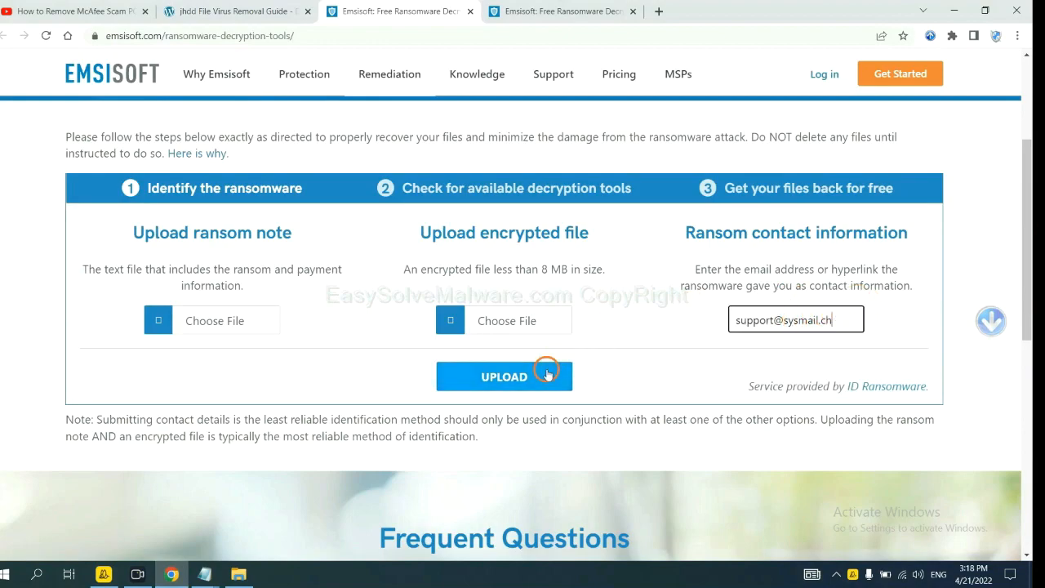
Step: Upload the contact e-mail to get the ransomware identified as STOP (Djvu)
click(503, 377)
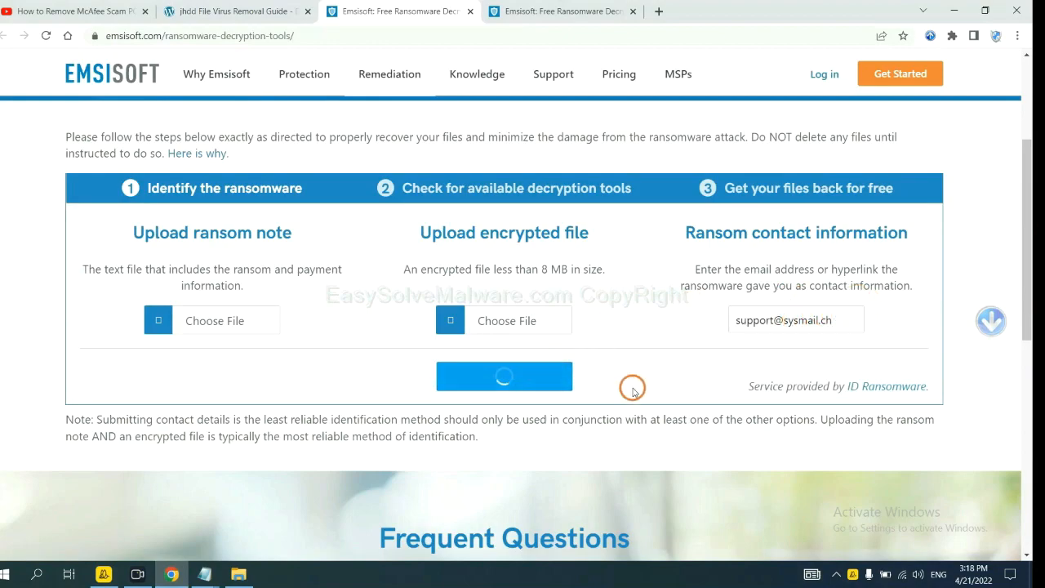
click(504, 376)
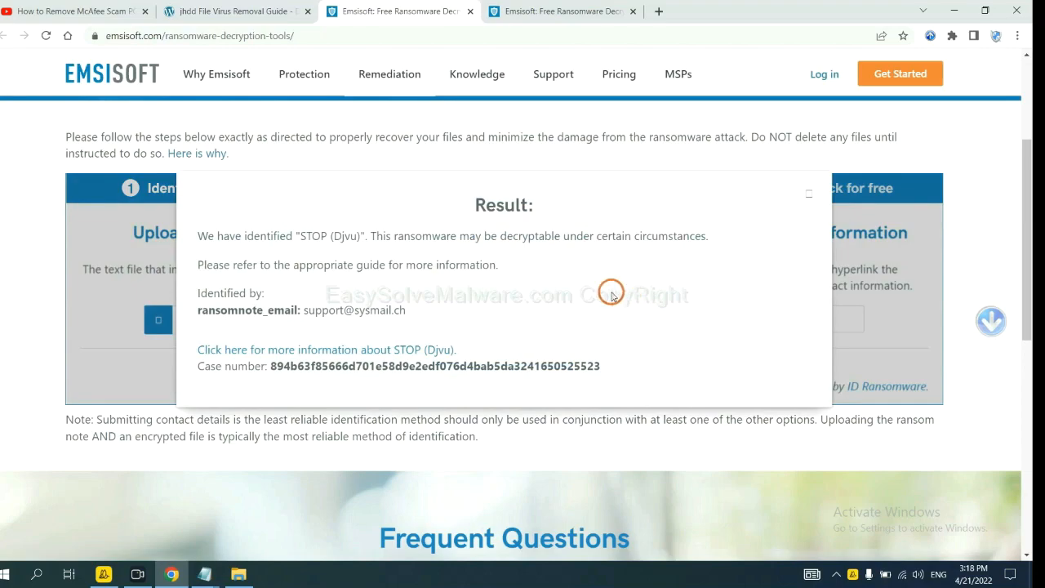
mouse_move(539, 269)
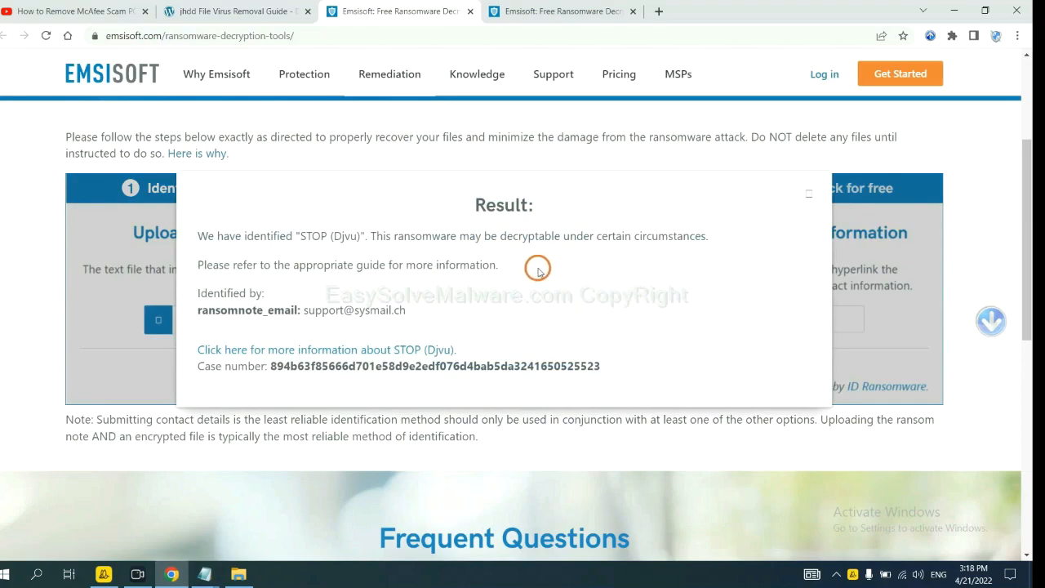
mouse_move(457, 280)
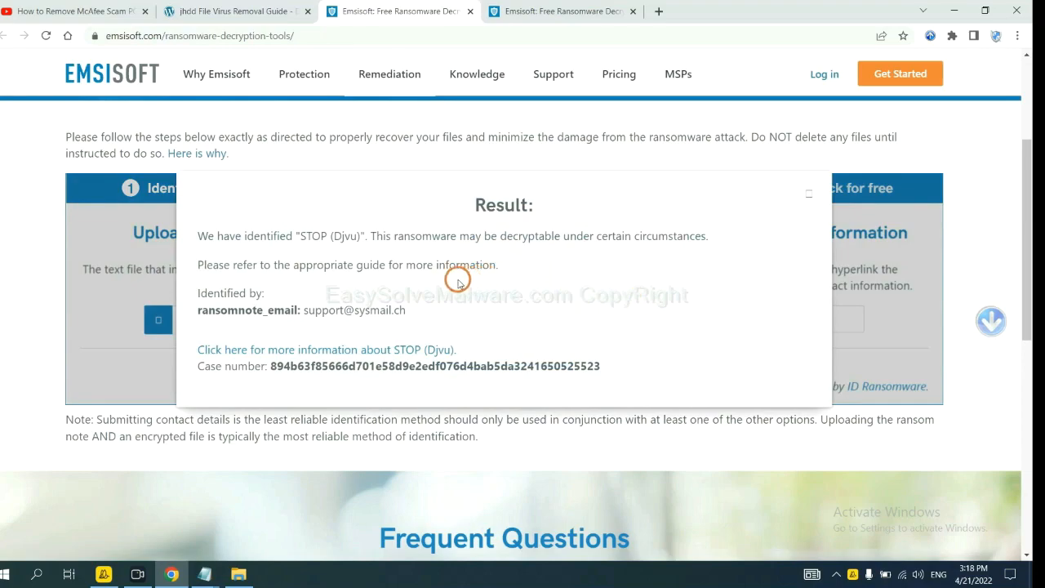
mouse_move(334, 237)
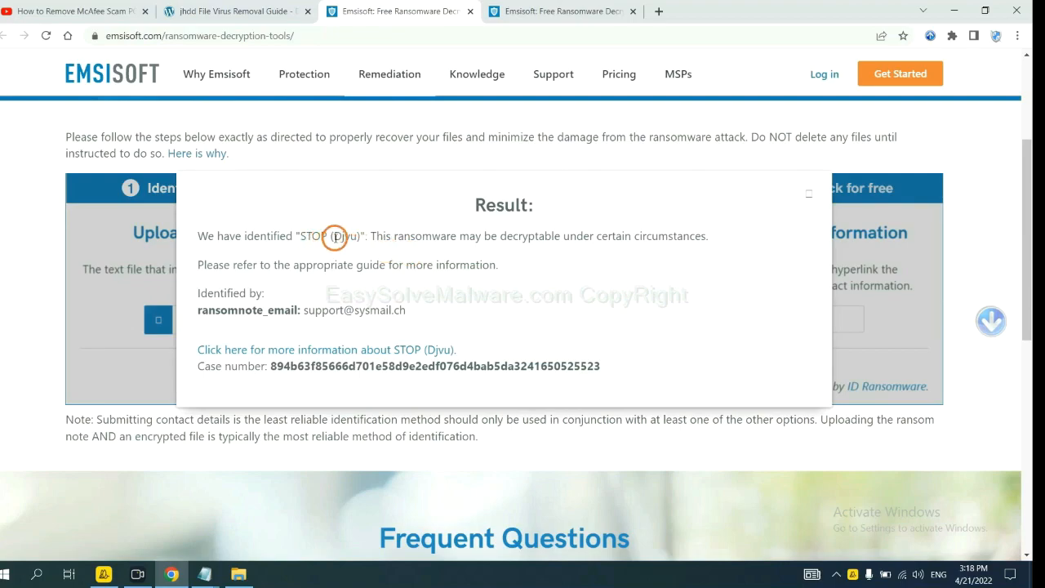
mouse_move(429, 273)
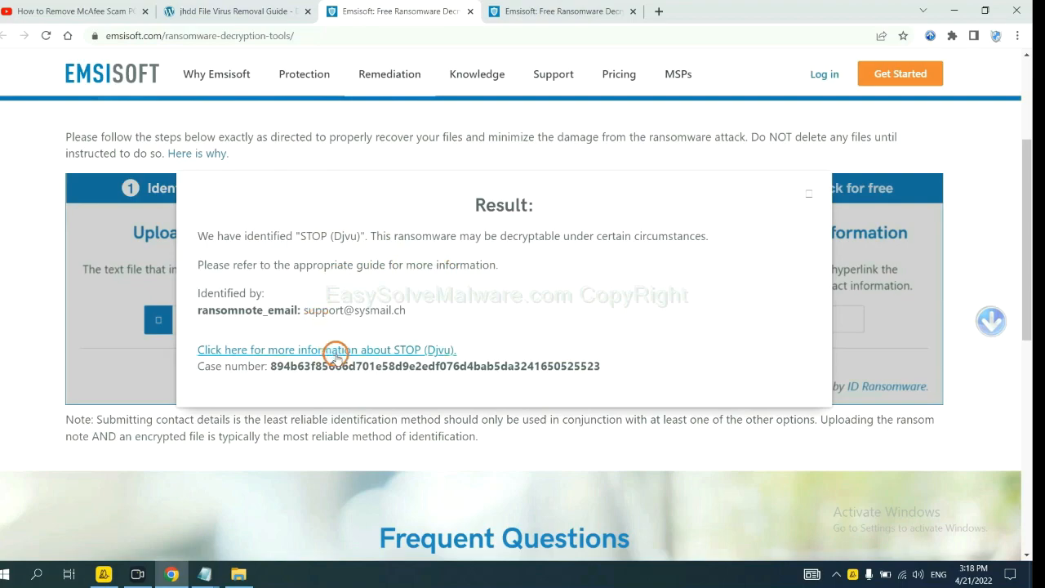
Step: Follow the STOP (Djvu) information link and the blog's STOP Djvu decryptor link
click(326, 349)
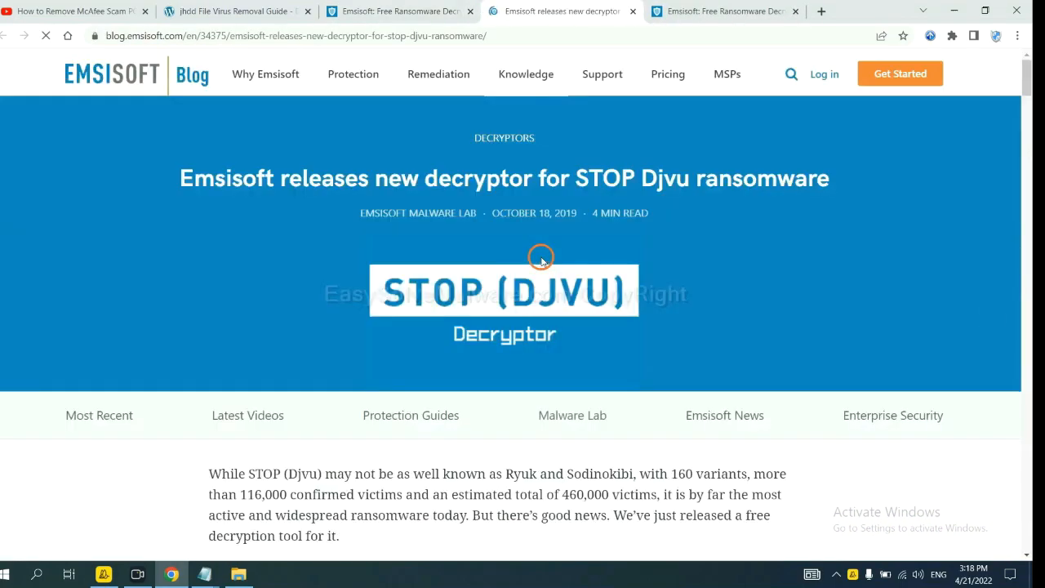
scroll(down, 3)
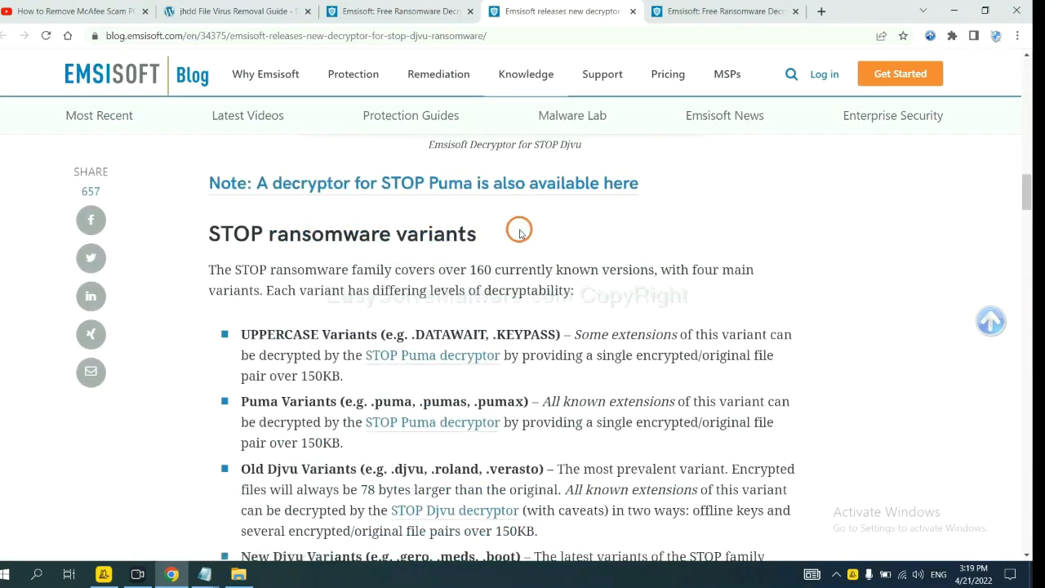
scroll(down, 3)
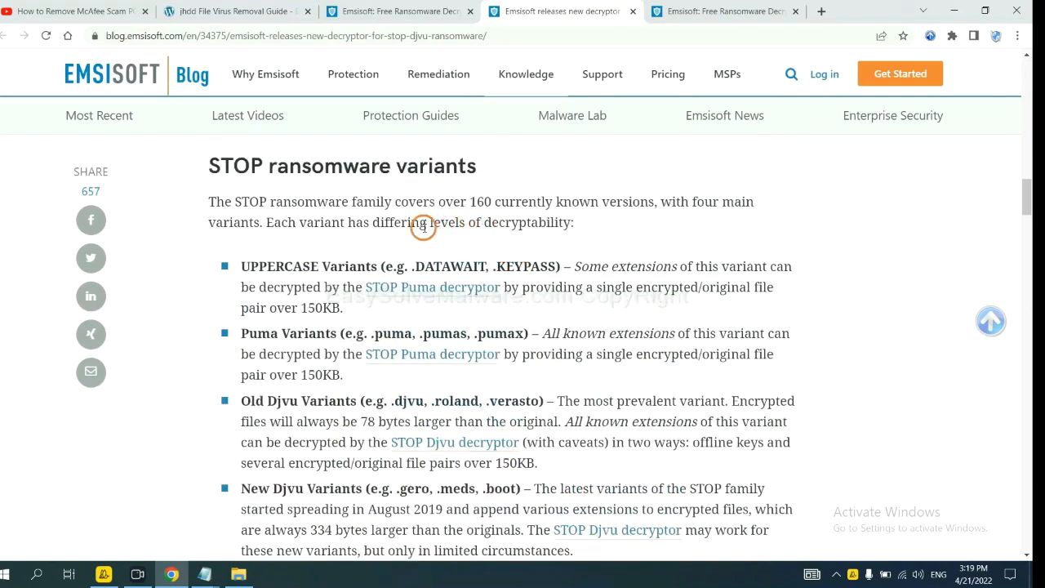
scroll(down, 3)
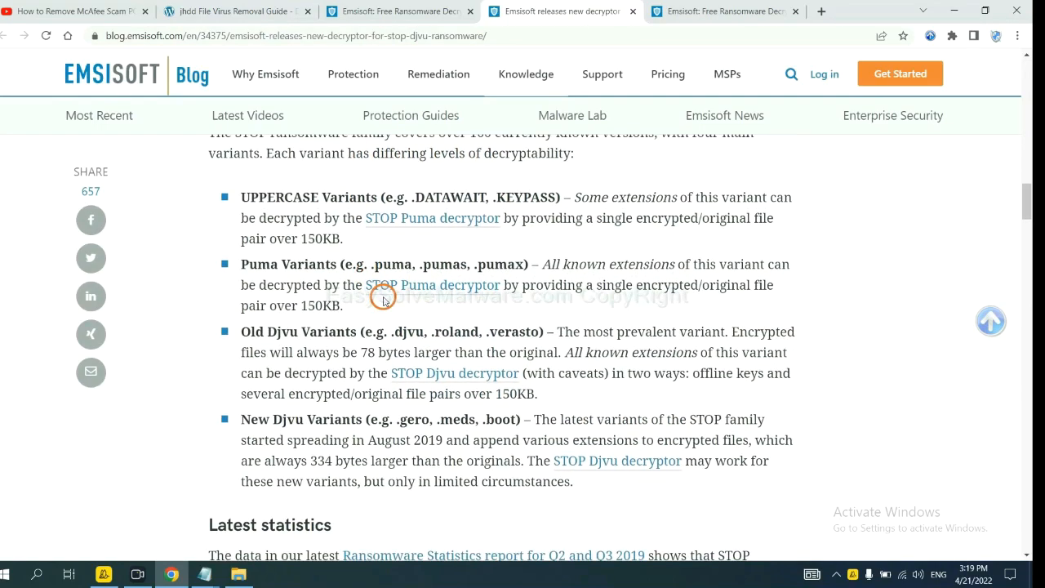
scroll(down, 3)
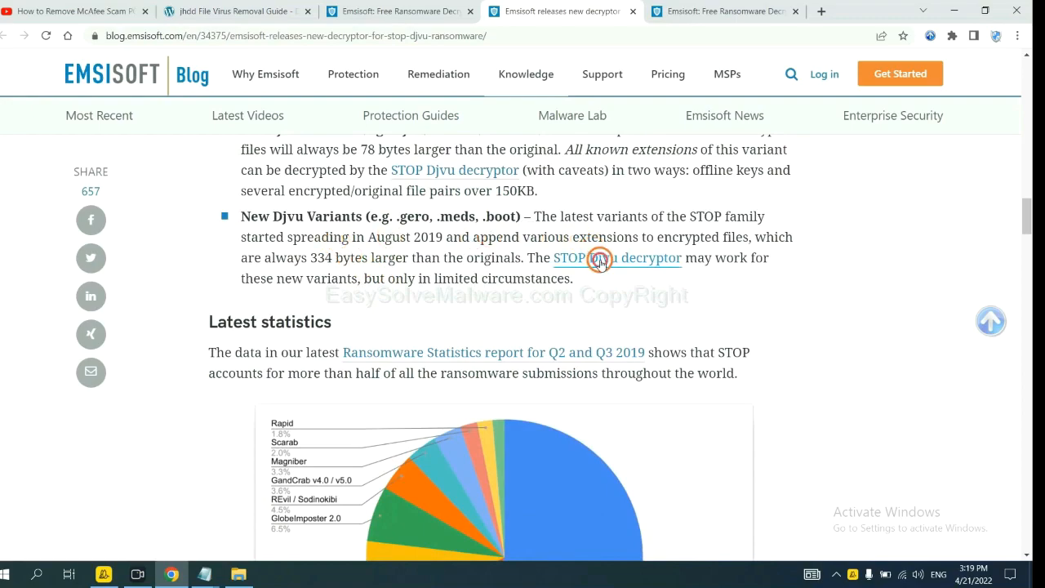
click(617, 258)
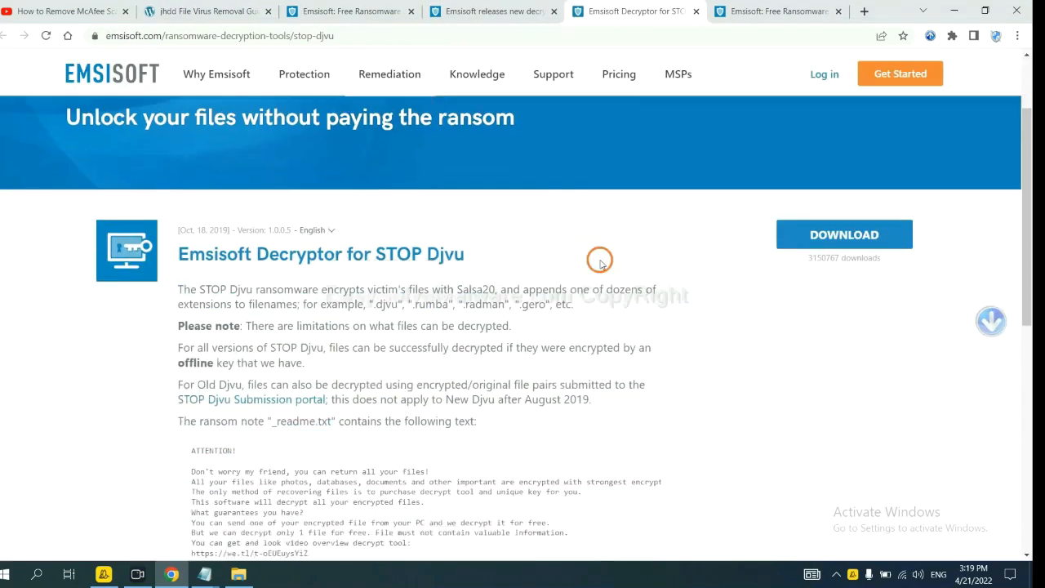
scroll(down, 3)
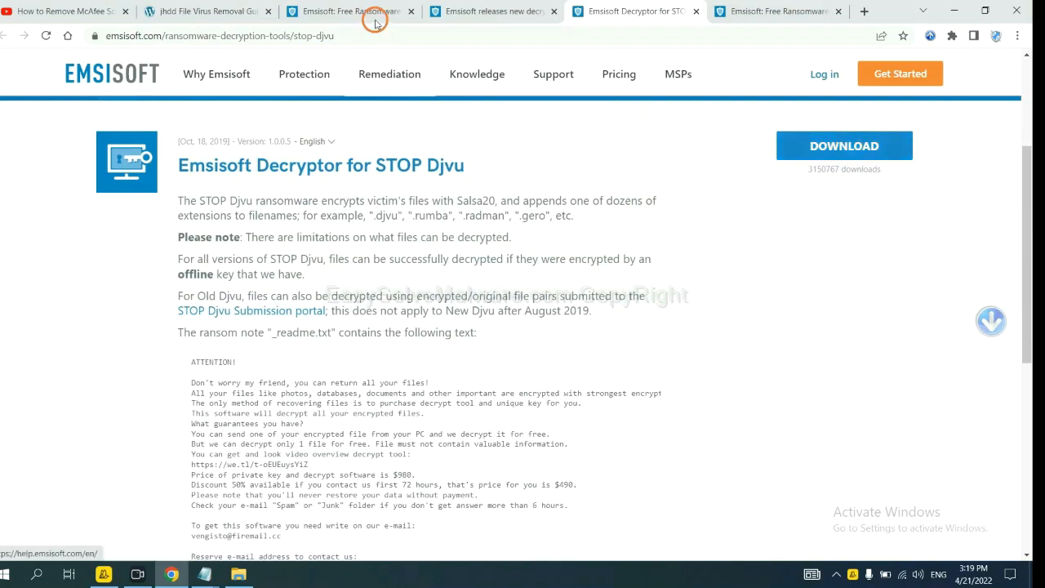
Step: Return to the jhdd guide and open nomoreransom.org's Decryption Tools page
click(204, 11)
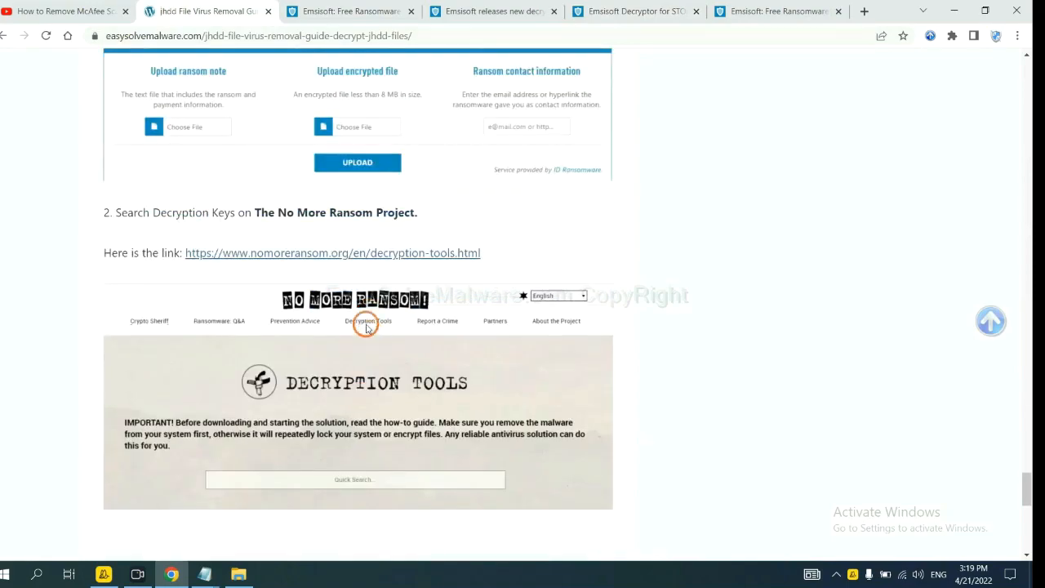
click(332, 252)
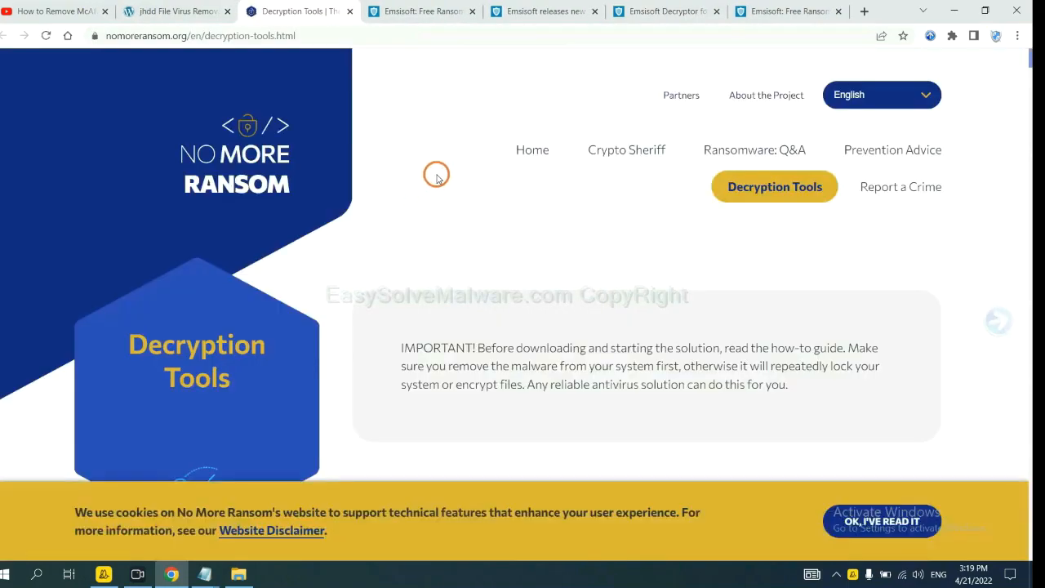
scroll(down, 3)
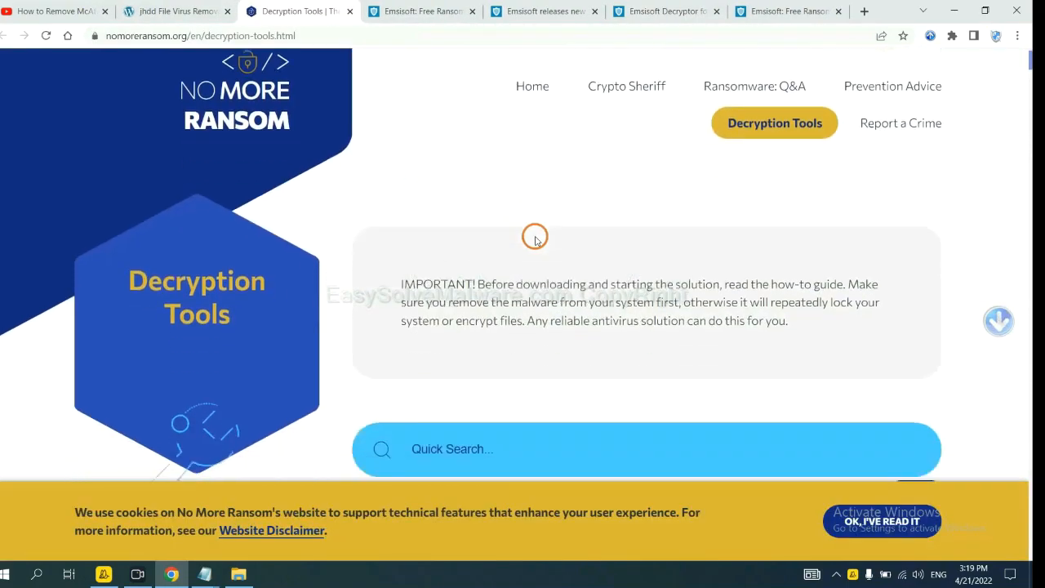
scroll(down, 3)
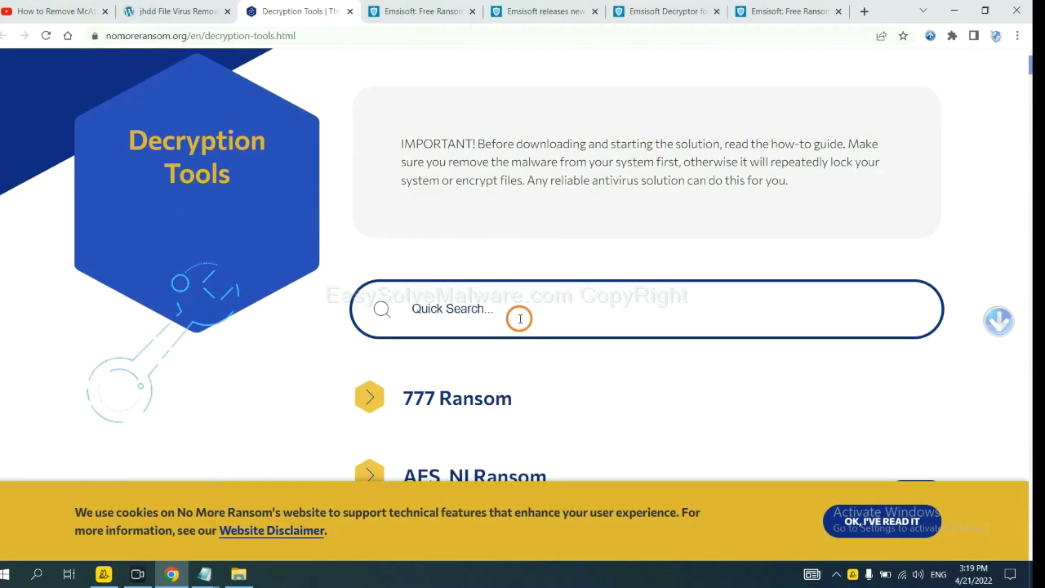
Step: Search 'djvu' in Quick Search and expand the djvu Ransom entry to reveal its decryptor
text(djv)
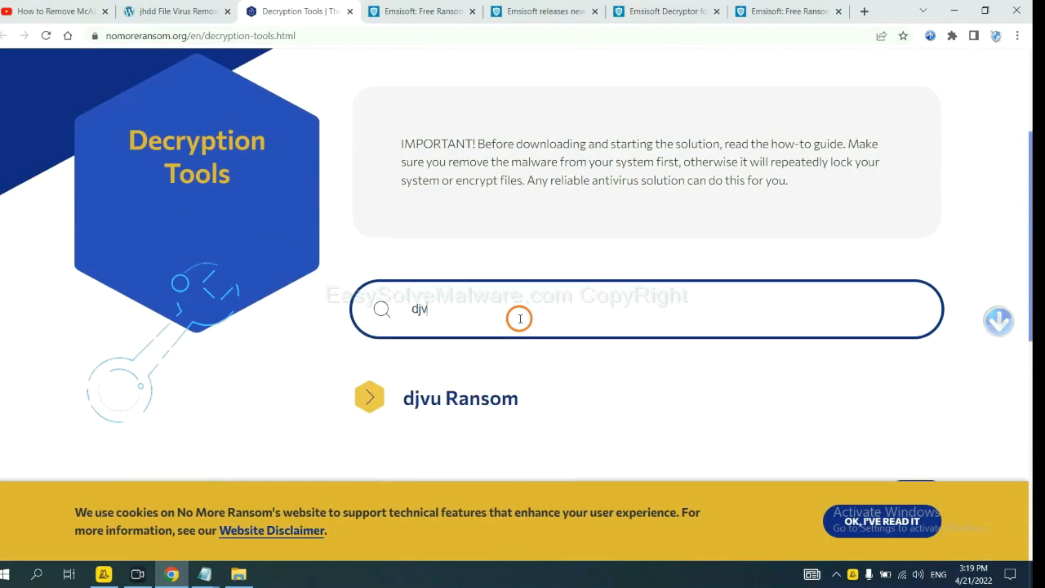
text(u)
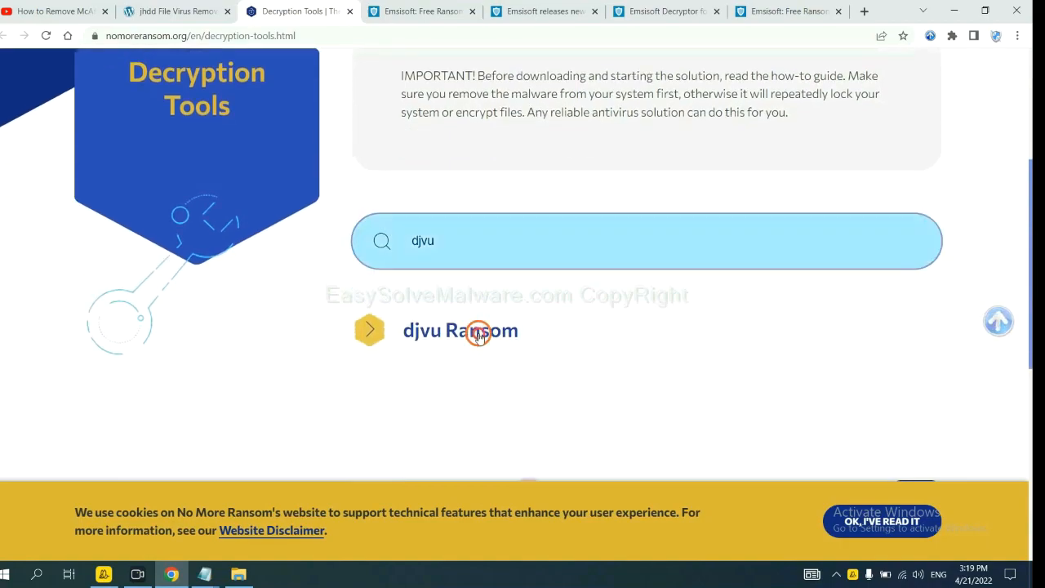
click(460, 329)
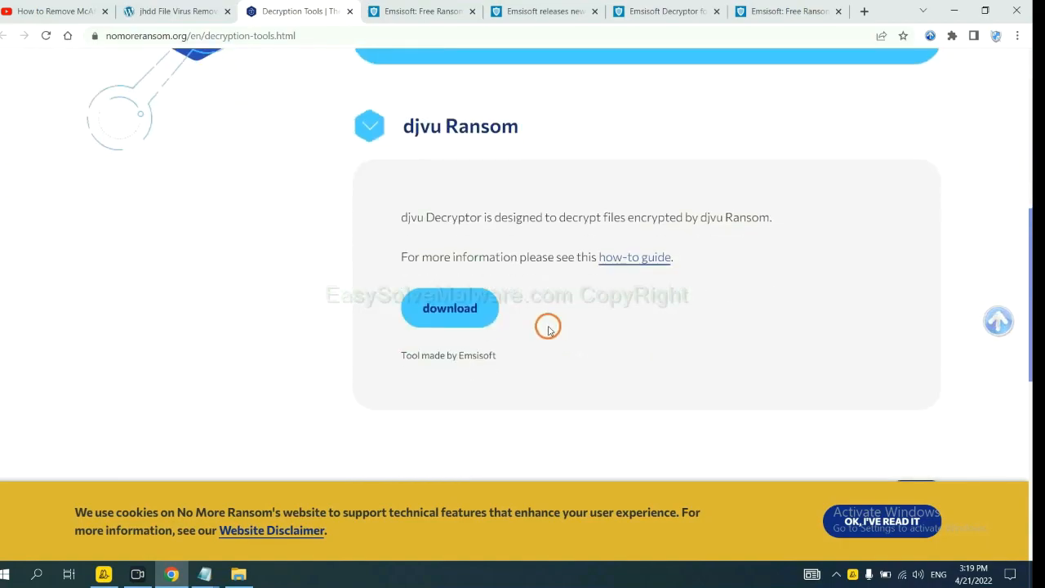
mouse_move(457, 308)
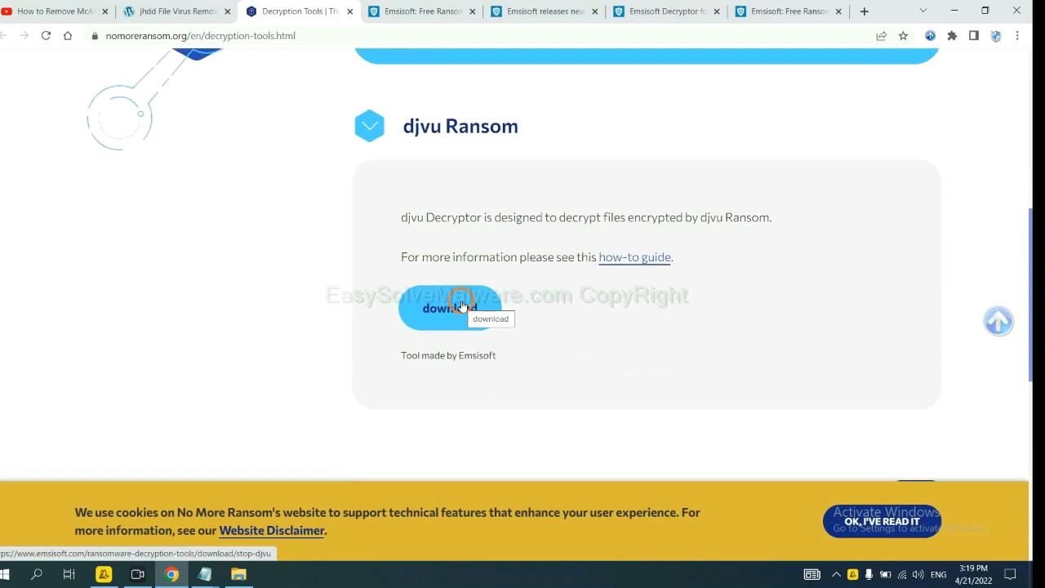
scroll(up, 3)
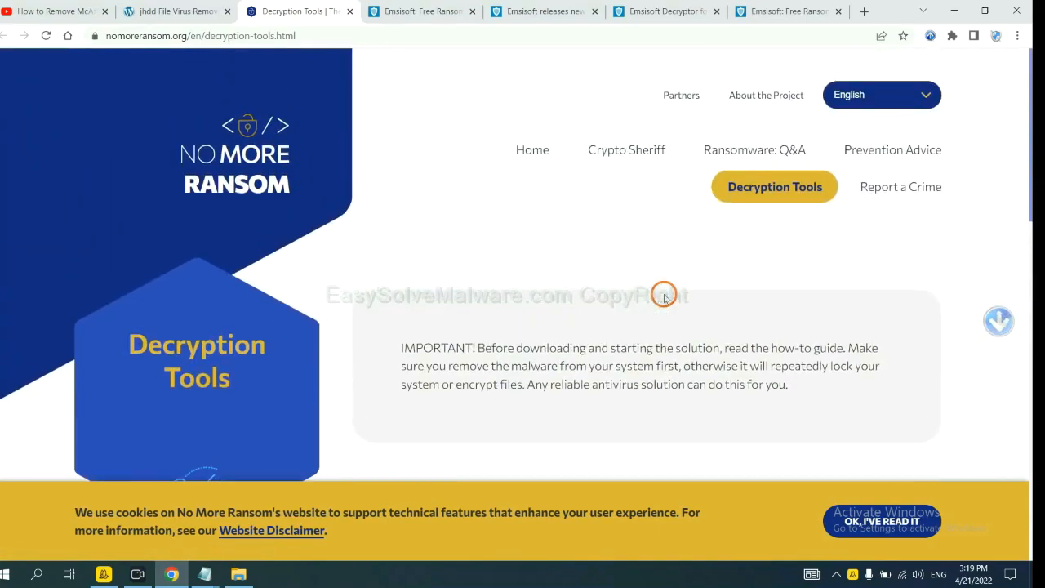